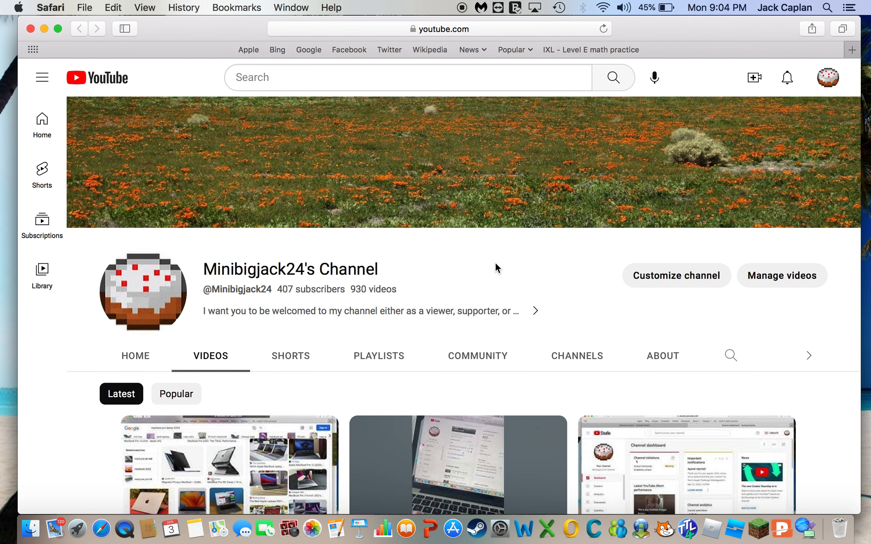
# Step: Scroll through the channel page, then show its About section with description, join date and total views
pyautogui.scroll(-3)
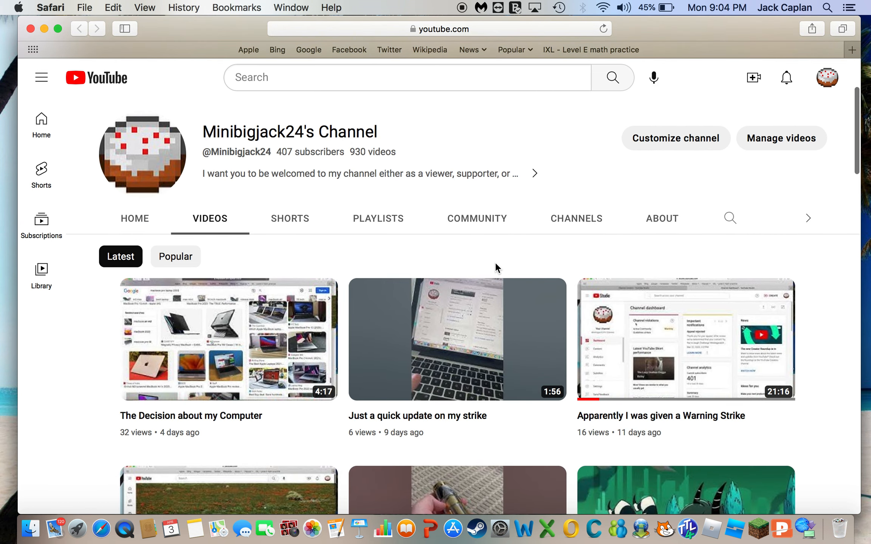
pyautogui.scroll(-3)
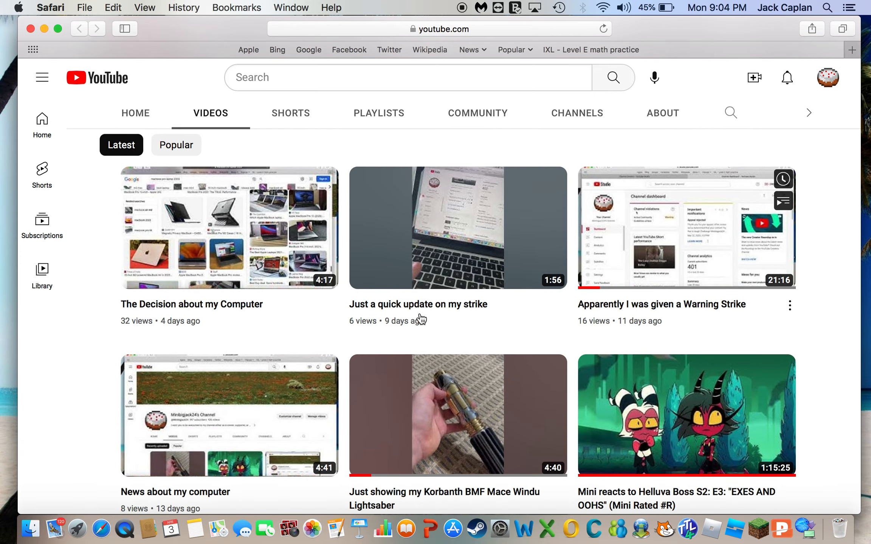
pyautogui.scroll(-3)
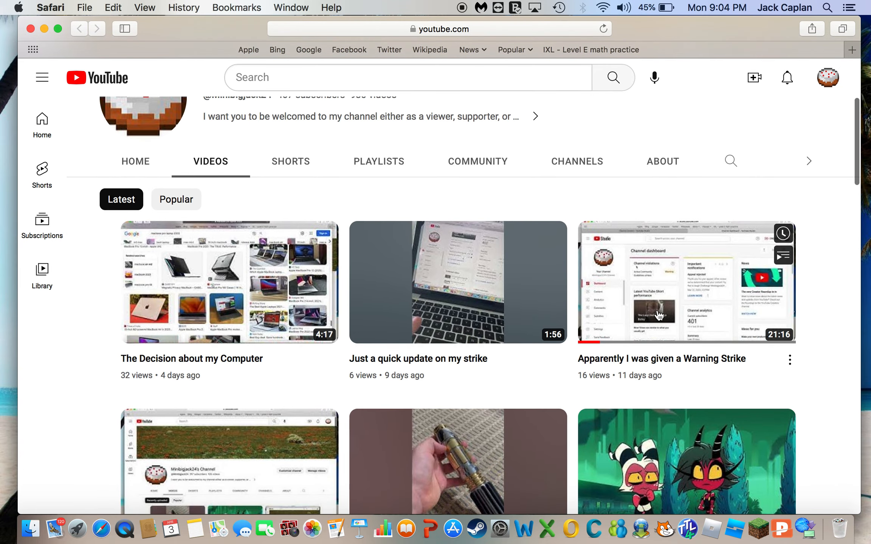
pyautogui.moveTo(675, 329)
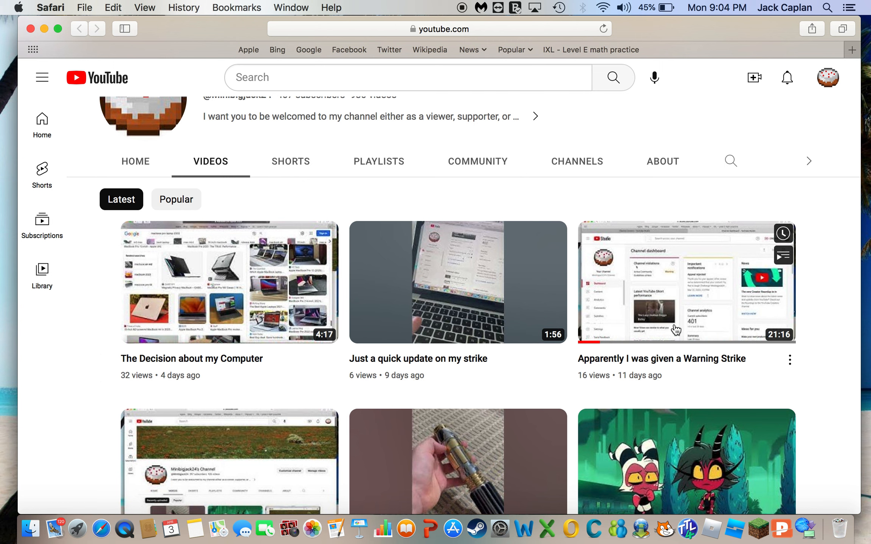
pyautogui.scroll(3)
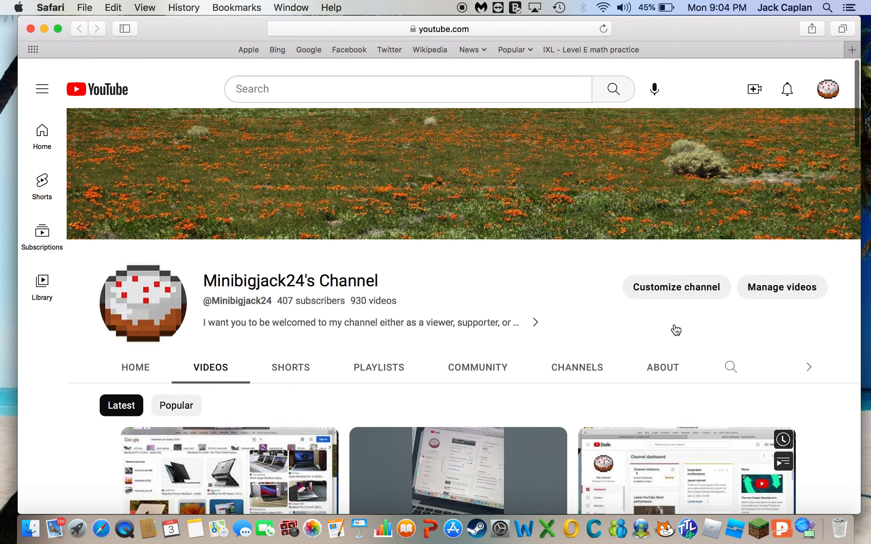
pyautogui.scroll(-3)
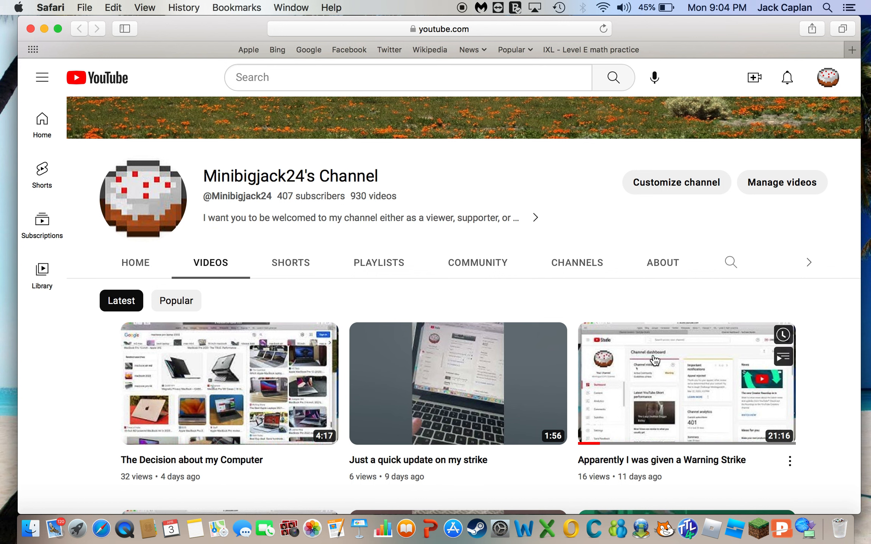
pyautogui.moveTo(565, 192)
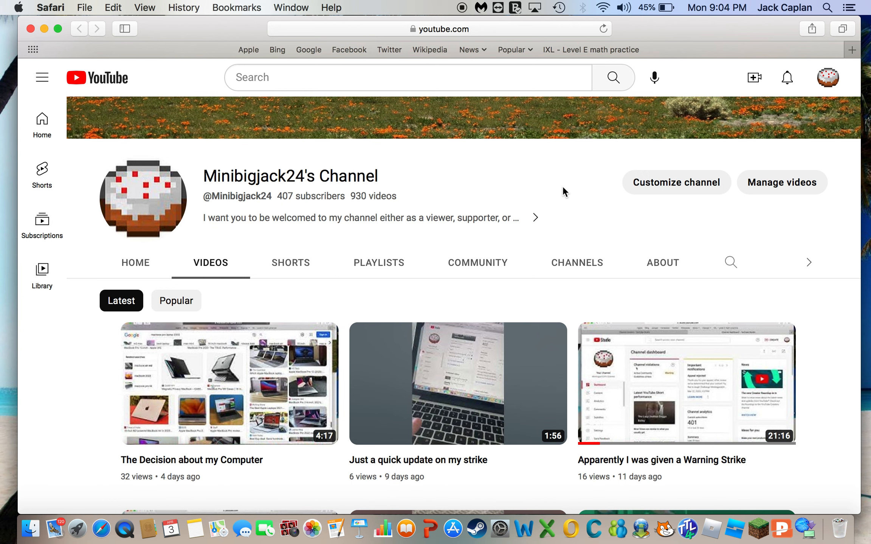
pyautogui.scroll(-3)
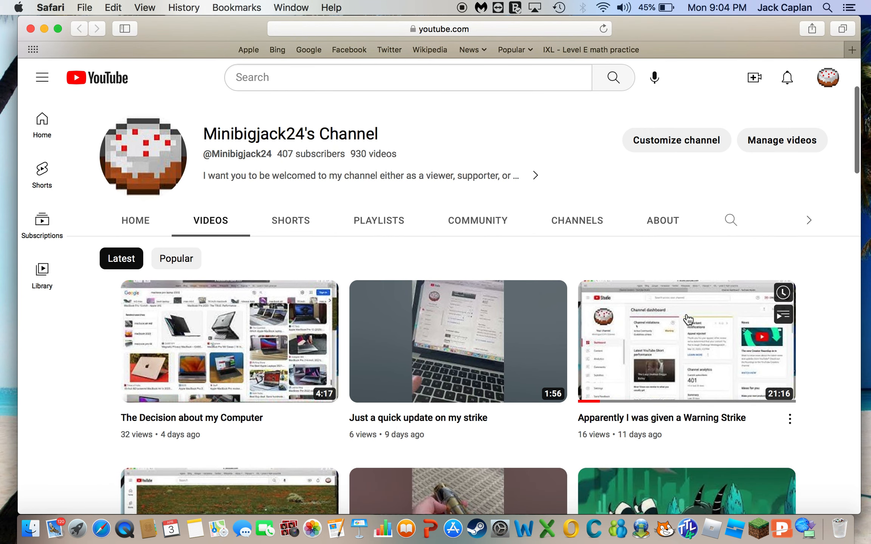
pyautogui.moveTo(692, 325)
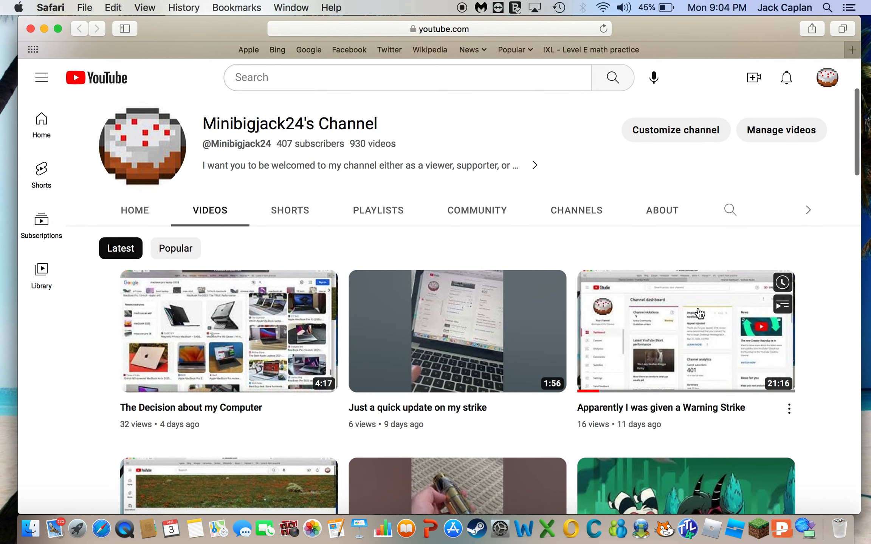
pyautogui.scroll(-3)
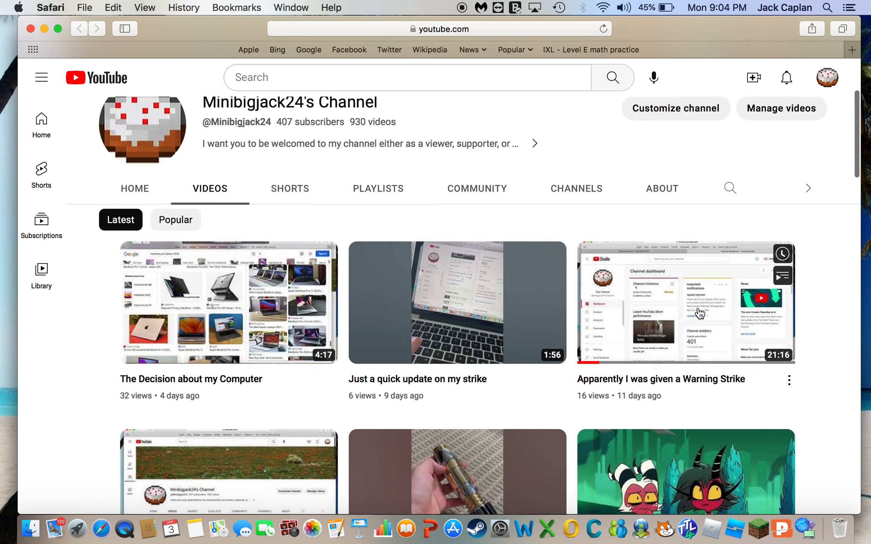
pyautogui.scroll(-3)
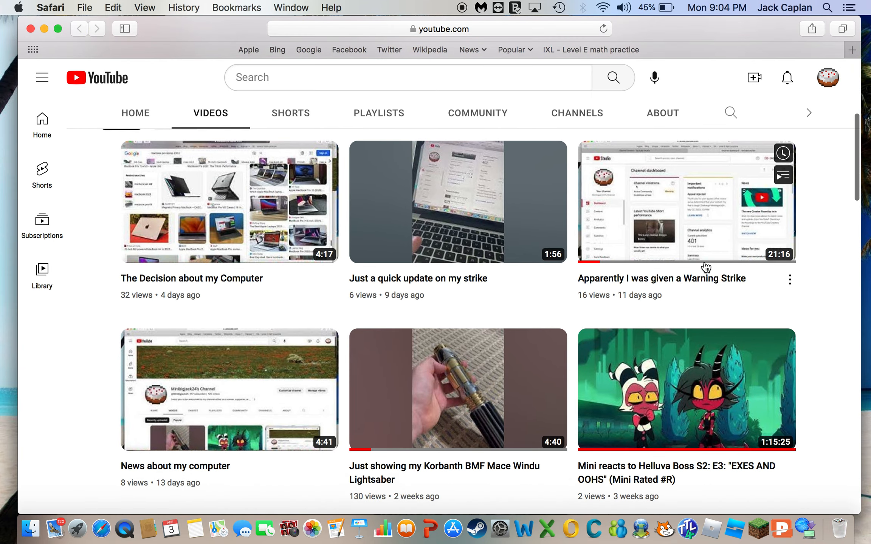
pyautogui.scroll(-3)
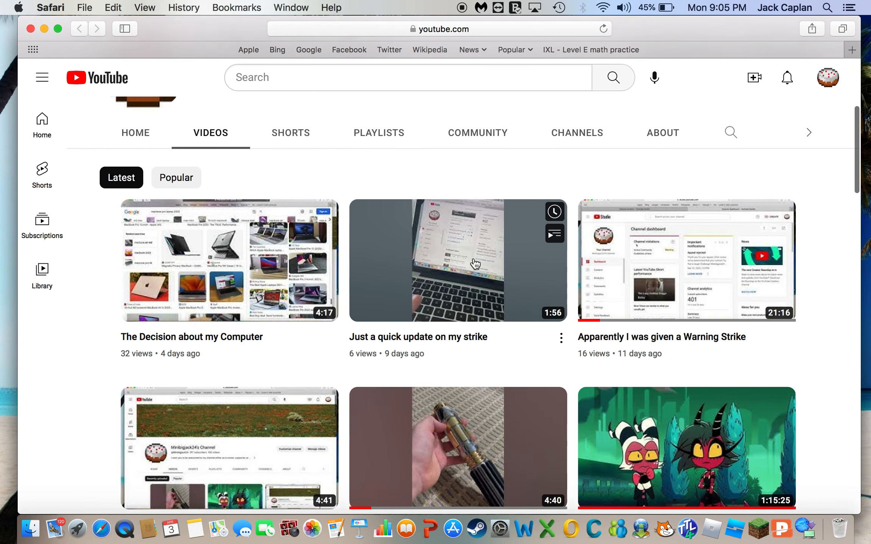
pyautogui.scroll(-3)
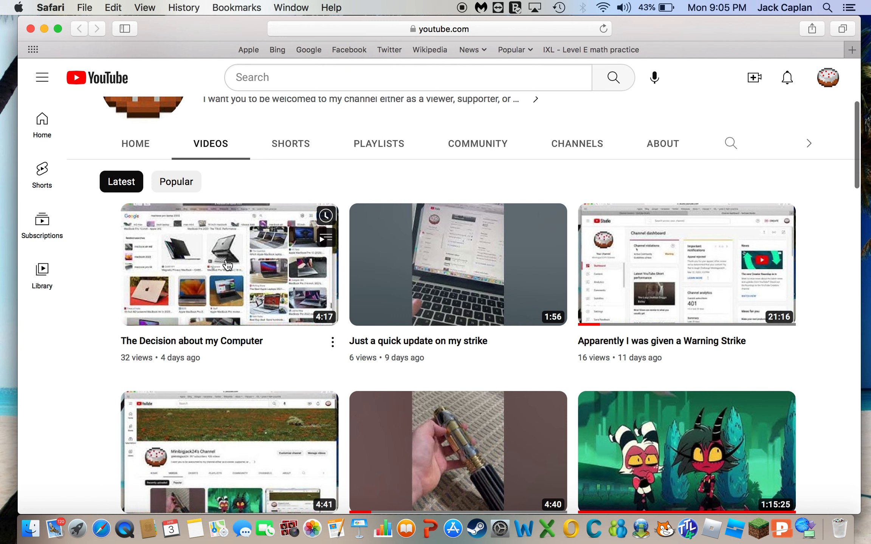
pyautogui.moveTo(664, 37)
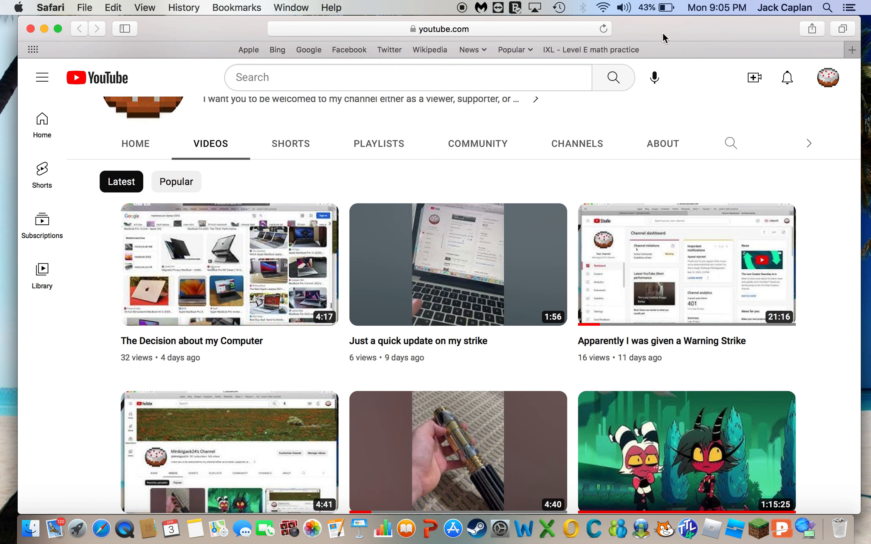
pyautogui.moveTo(439, 318)
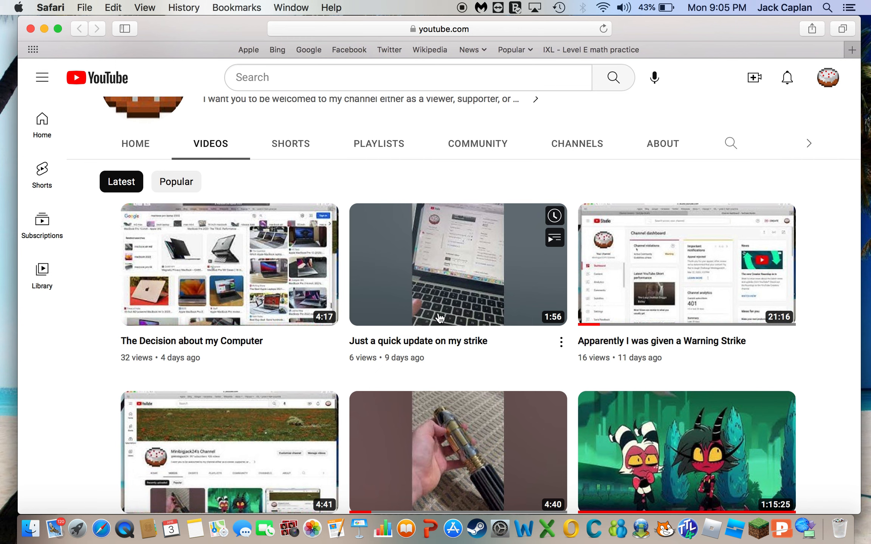
pyautogui.moveTo(345, 387)
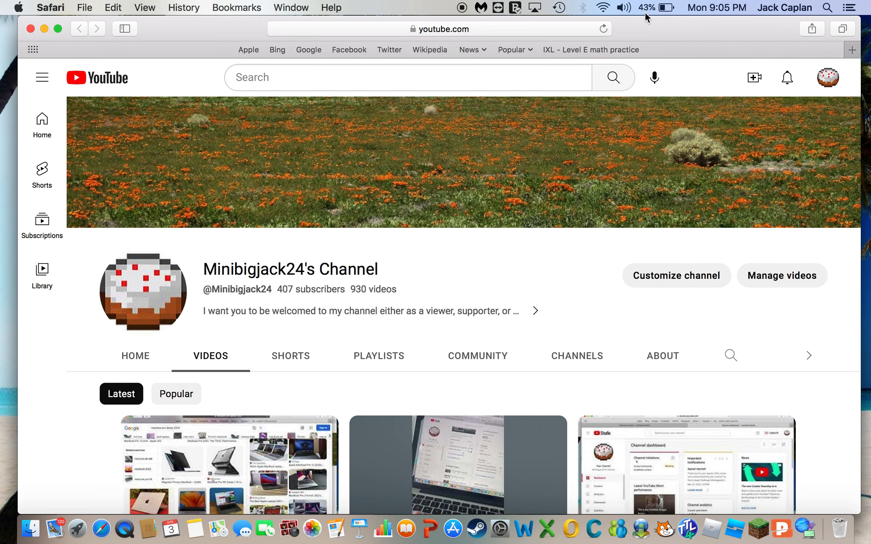
pyautogui.moveTo(653, 195)
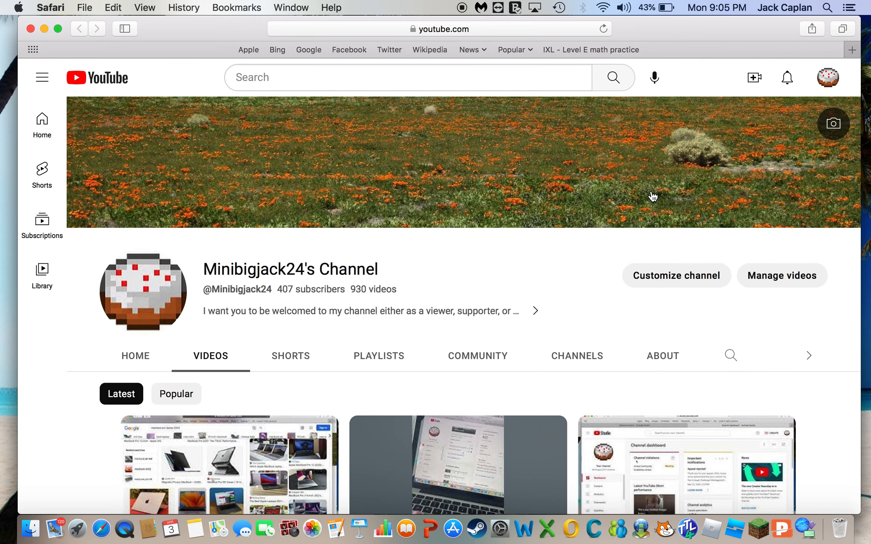
pyautogui.scroll(-3)
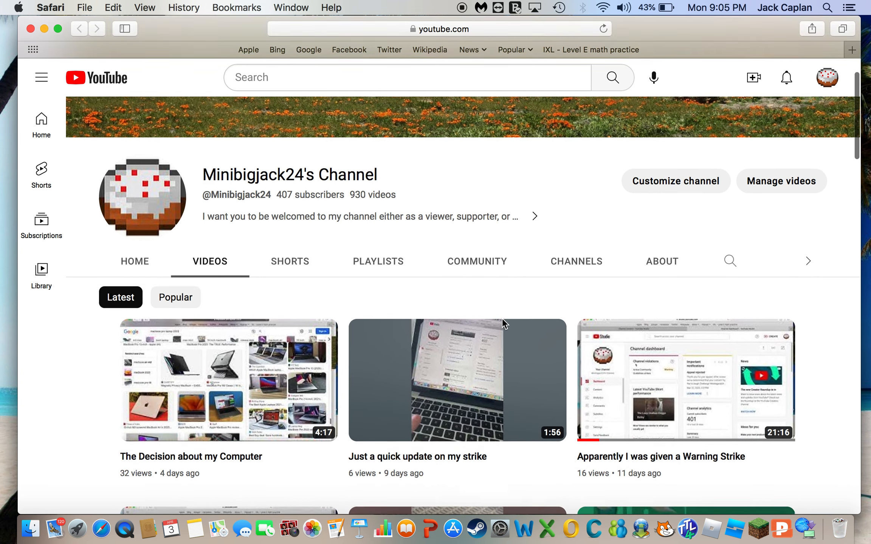
pyautogui.scroll(-3)
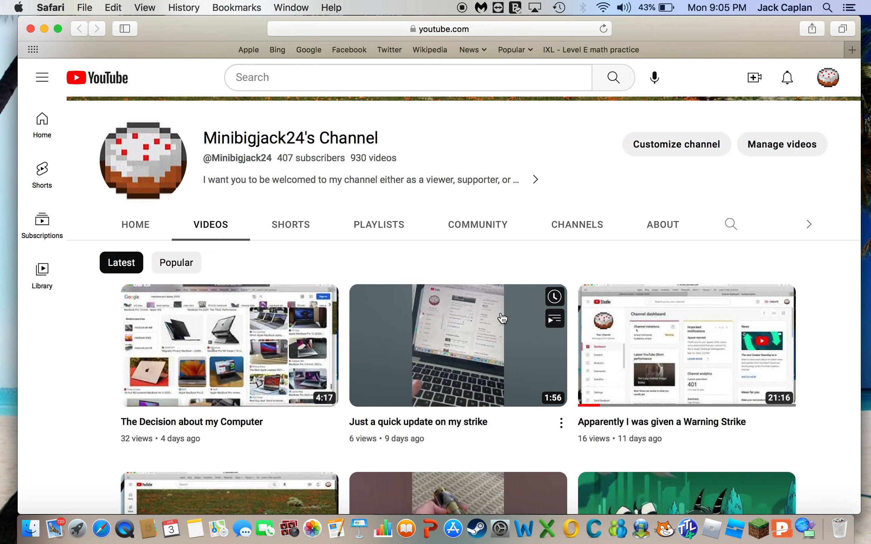
pyautogui.moveTo(555, 37)
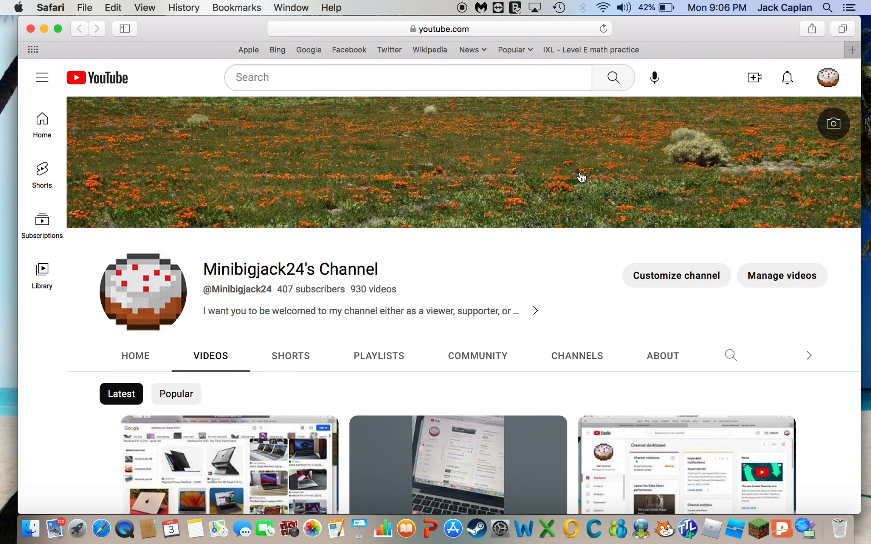
pyautogui.moveTo(675, 359)
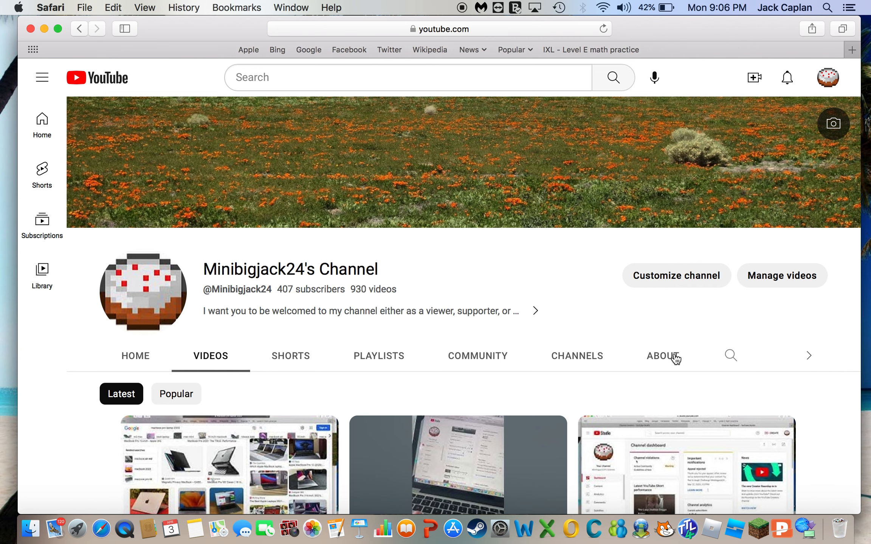
pyautogui.click(661, 356)
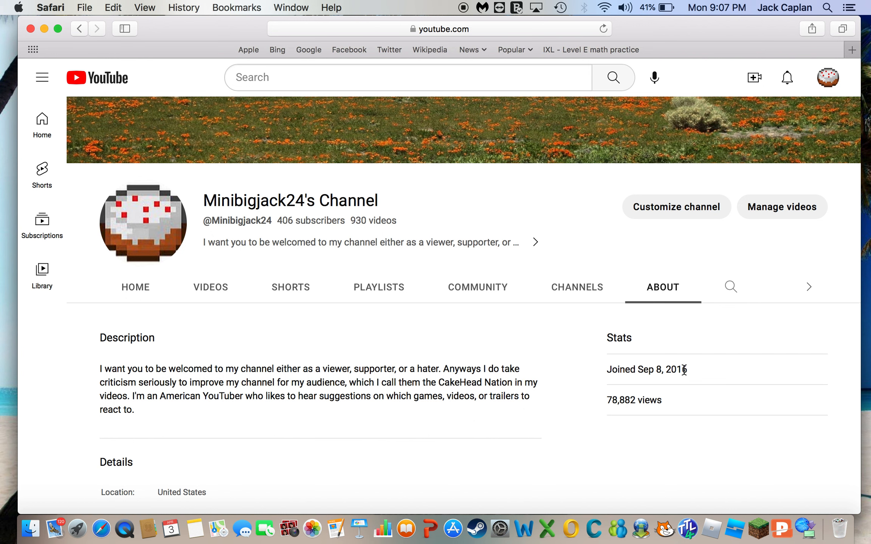
pyautogui.moveTo(311, 316)
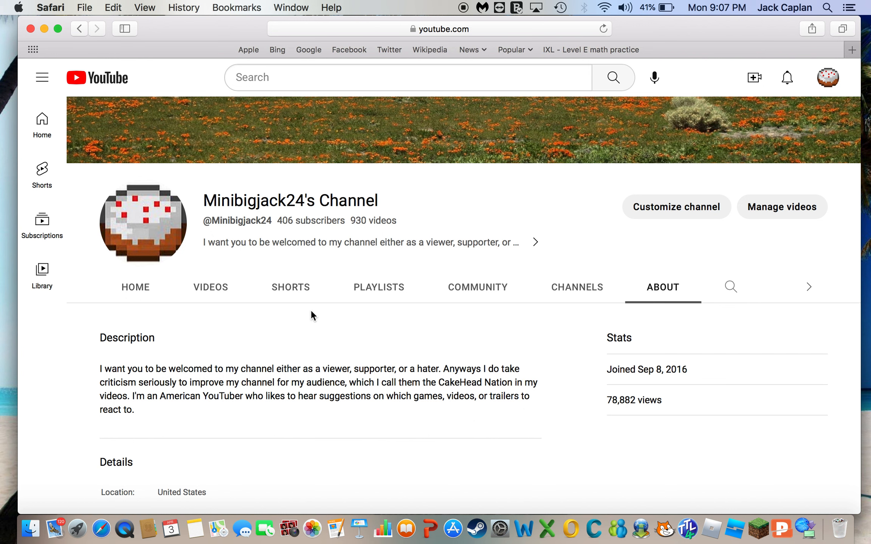
pyautogui.moveTo(568, 408)
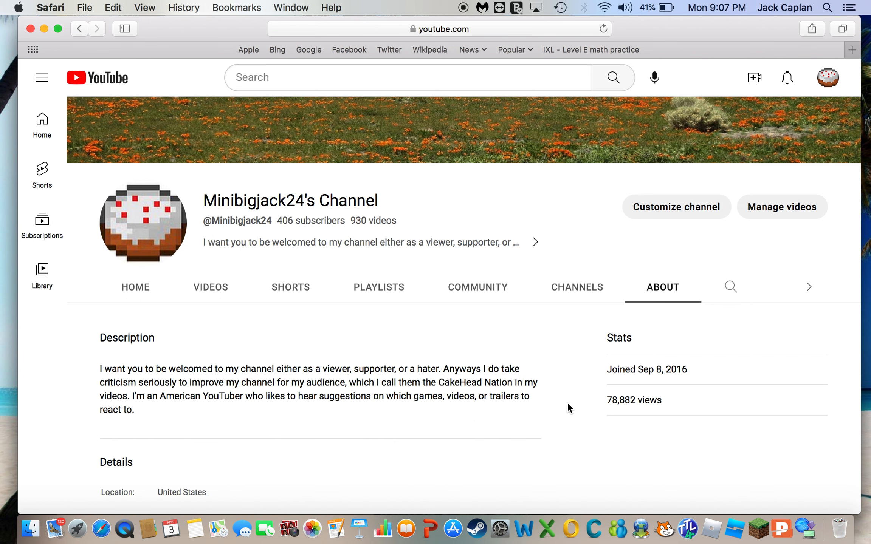
pyautogui.moveTo(622, 375)
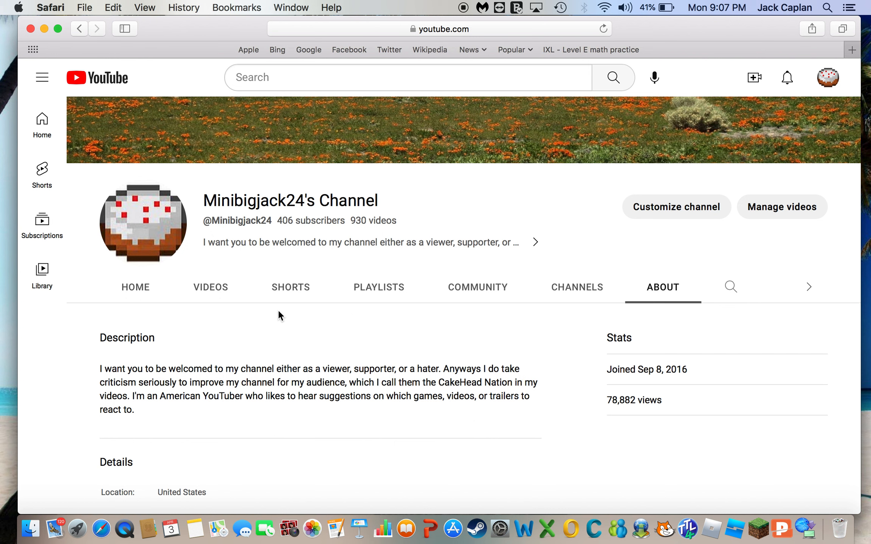
pyautogui.moveTo(210, 292)
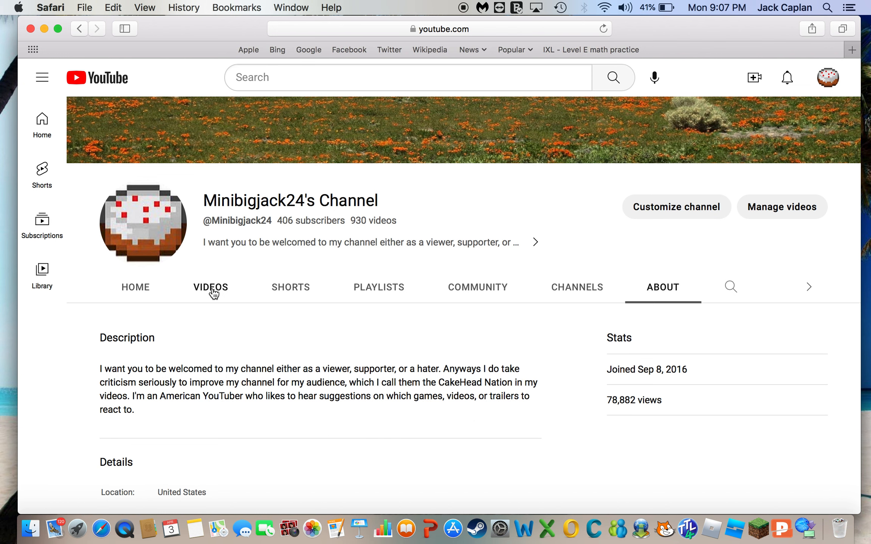
# Step: Switch the channel page back to its Videos listing of latest uploads
pyautogui.click(210, 288)
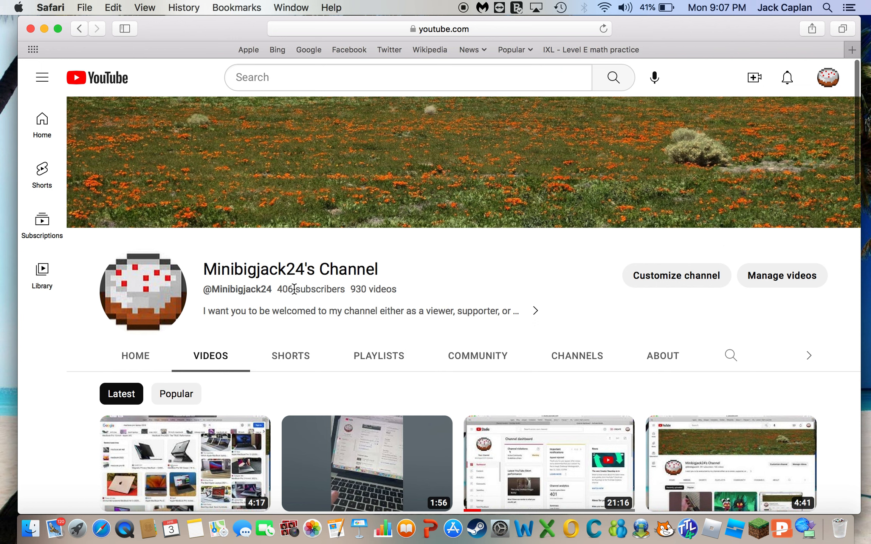
pyautogui.moveTo(396, 343)
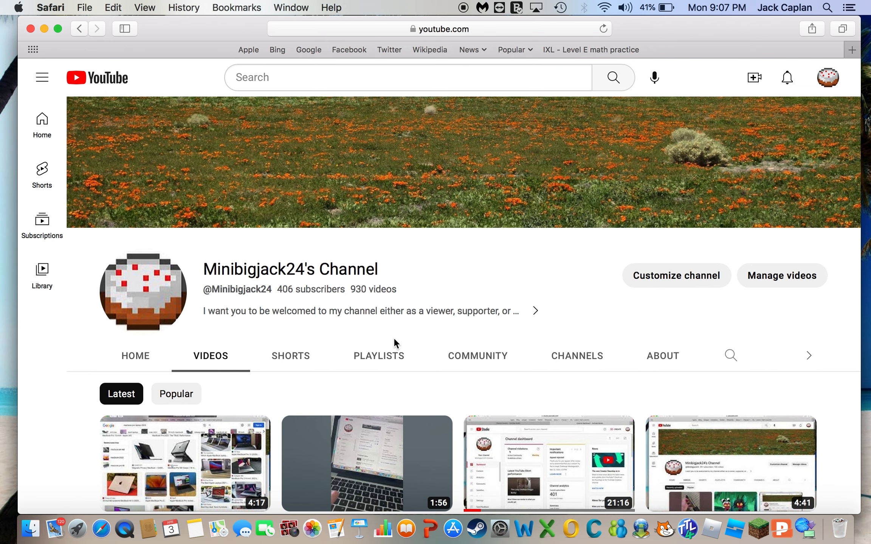
# Step: Expand the description preview into the full About page and scroll through its stats
pyautogui.click(662, 355)
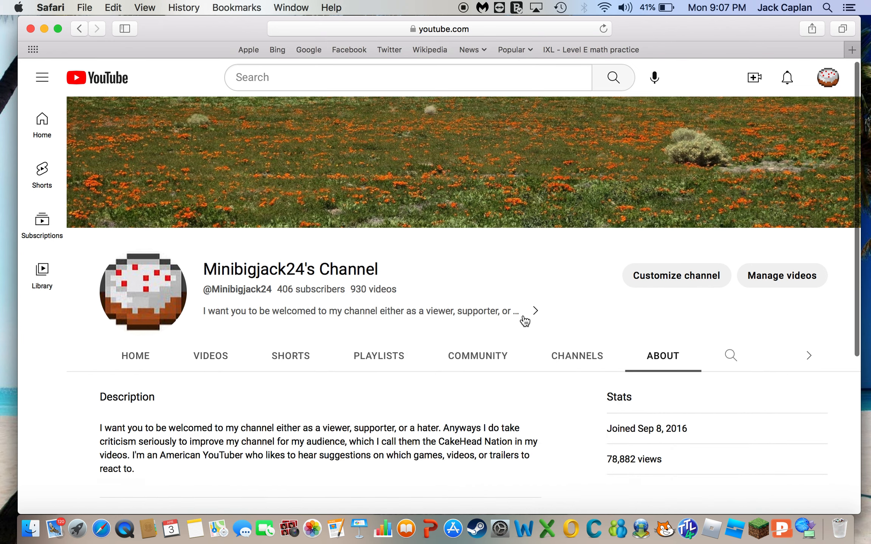
pyautogui.scroll(-3)
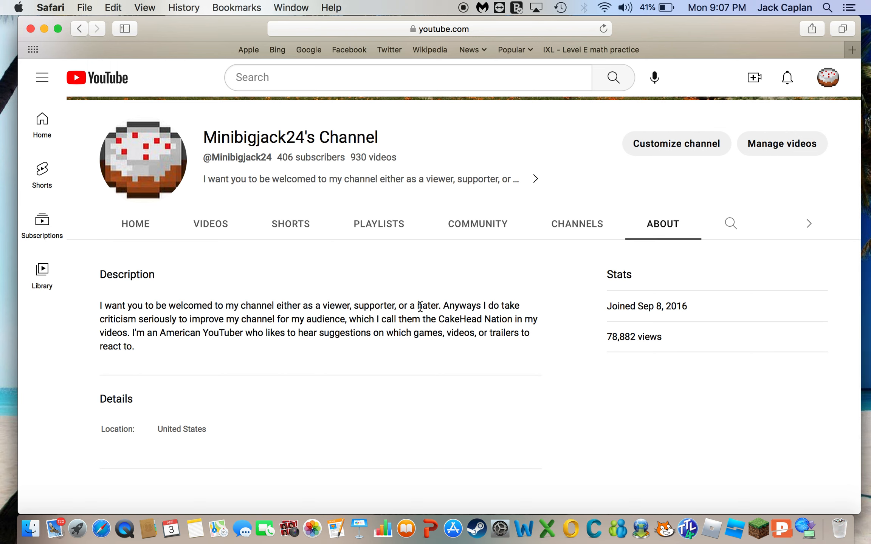
pyautogui.moveTo(403, 327)
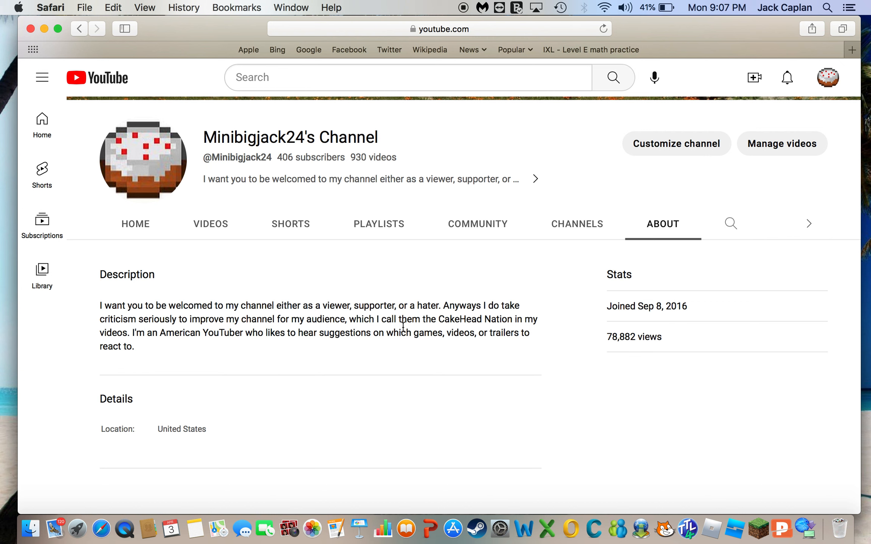
pyautogui.moveTo(340, 240)
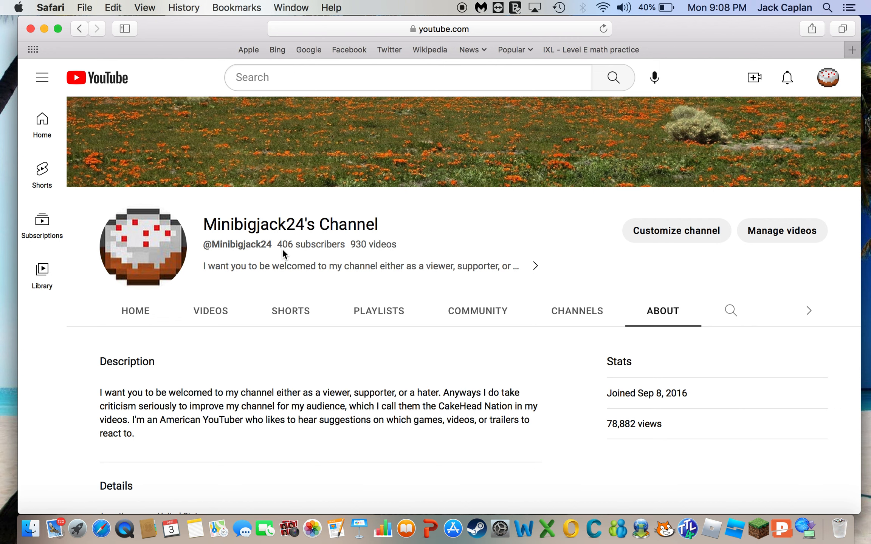
pyautogui.scroll(-3)
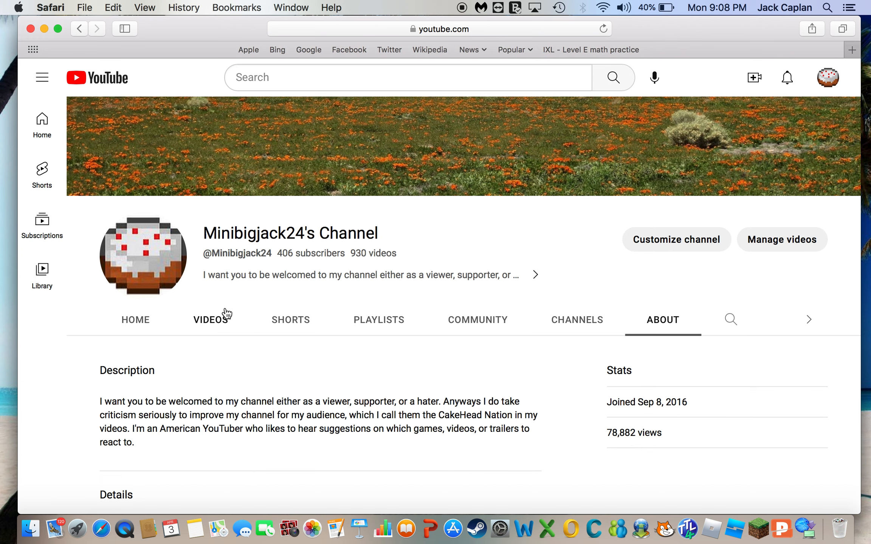
# Step: Show the channel's uploads tab and scroll down through the listed clips
pyautogui.click(210, 319)
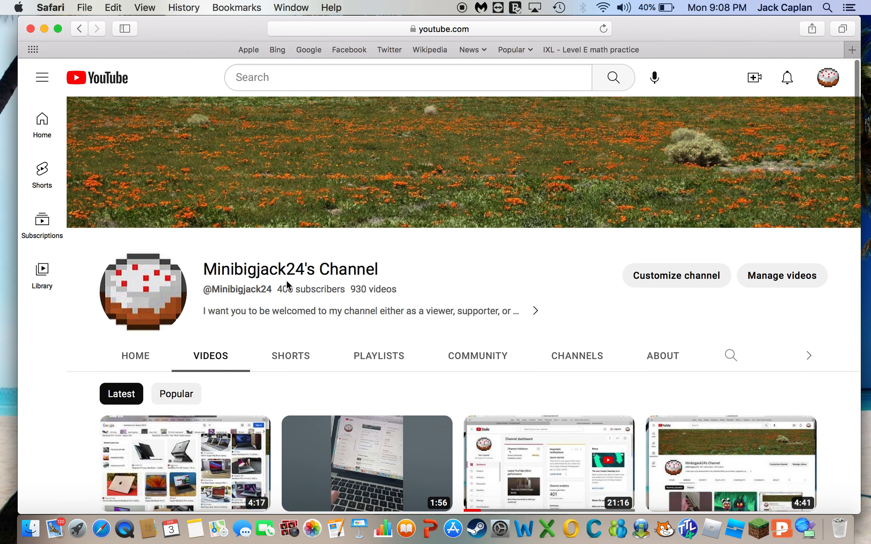
pyautogui.scroll(-3)
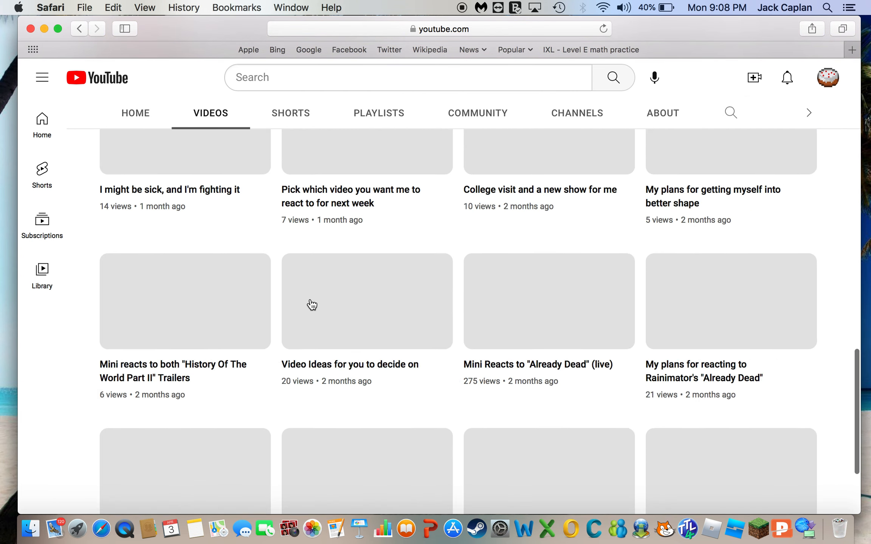
pyautogui.scroll(-3)
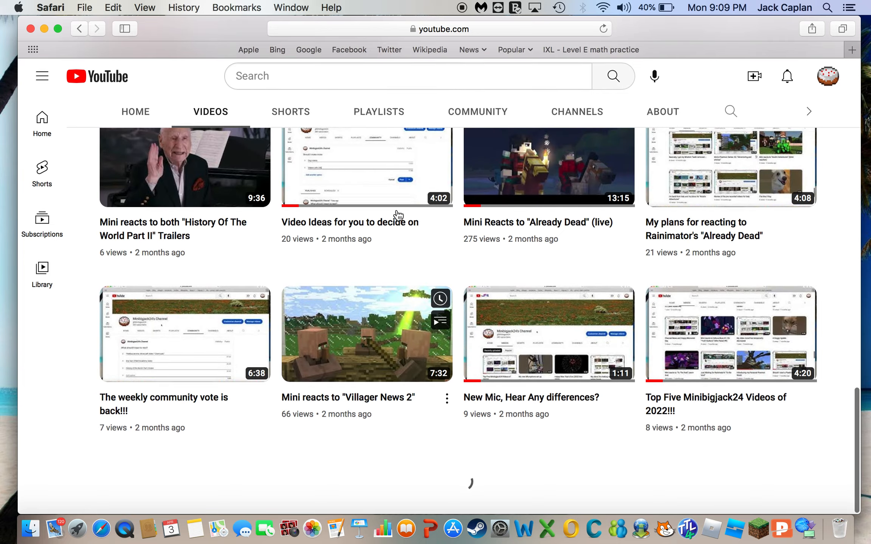
pyautogui.scroll(-3)
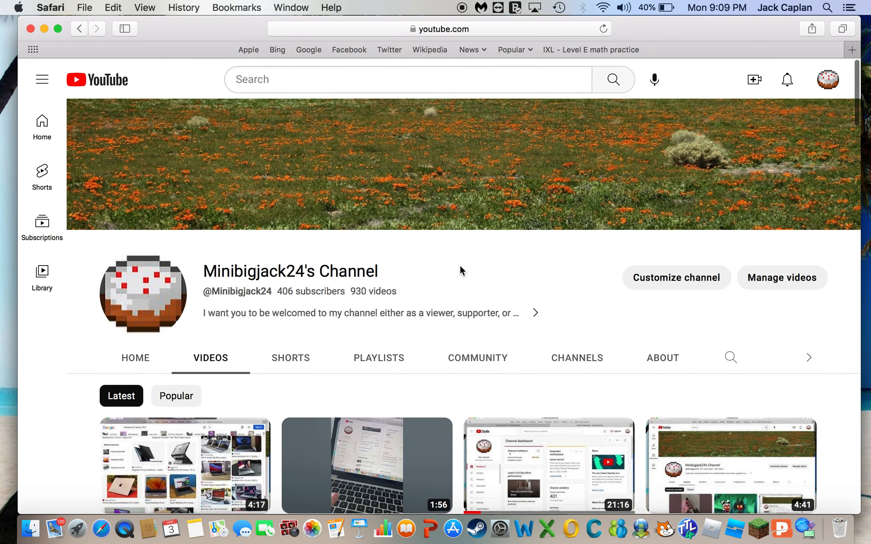
pyautogui.scroll(-3)
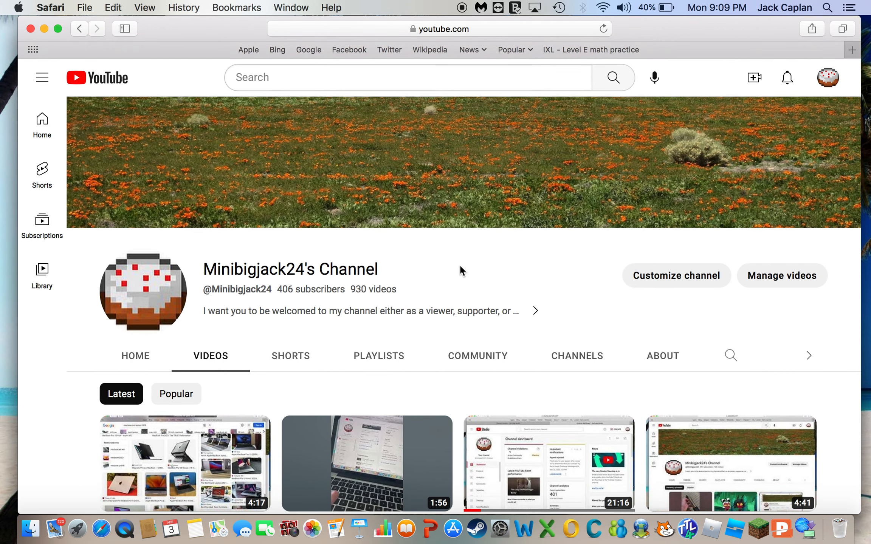
pyautogui.scroll(-3)
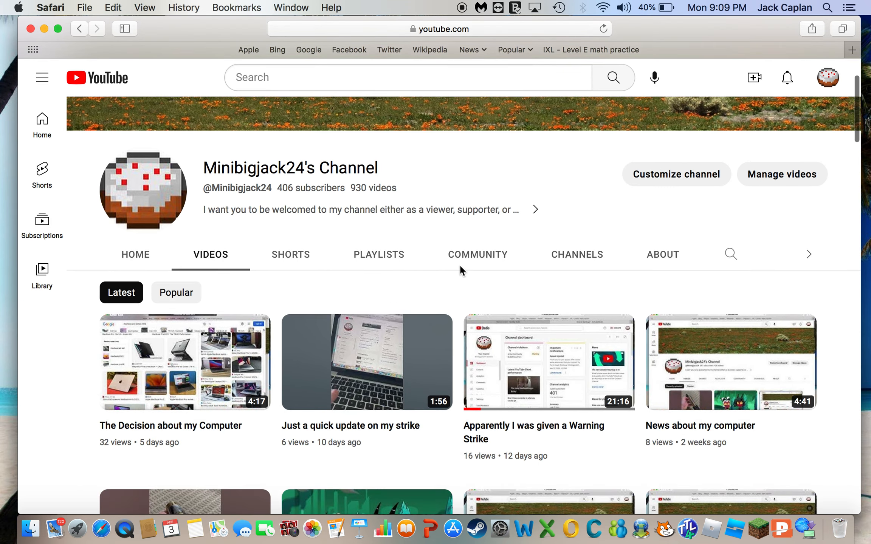
pyautogui.scroll(-3)
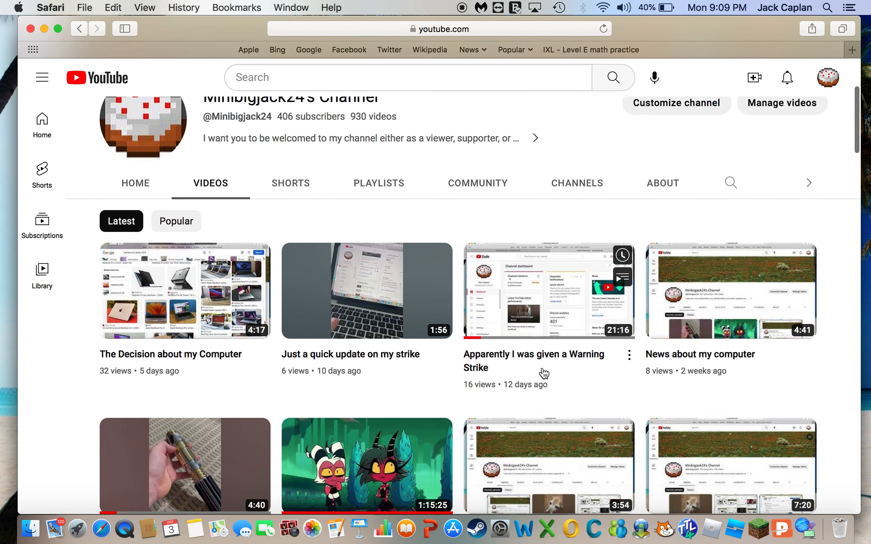
pyautogui.moveTo(542, 365)
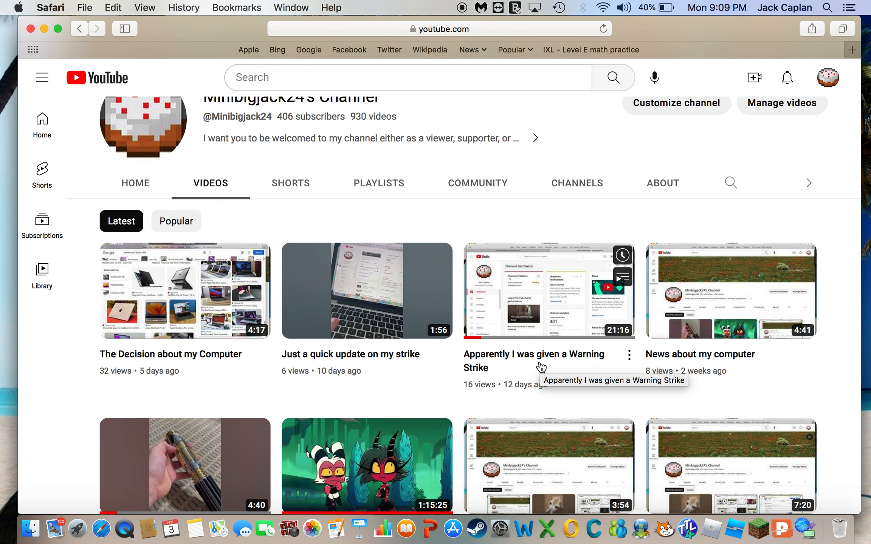
pyautogui.moveTo(266, 354)
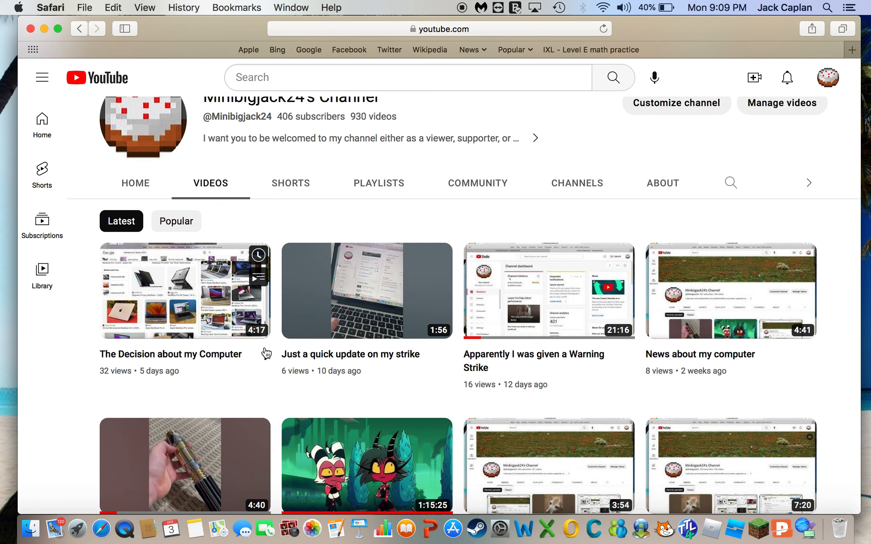
pyautogui.moveTo(264, 353)
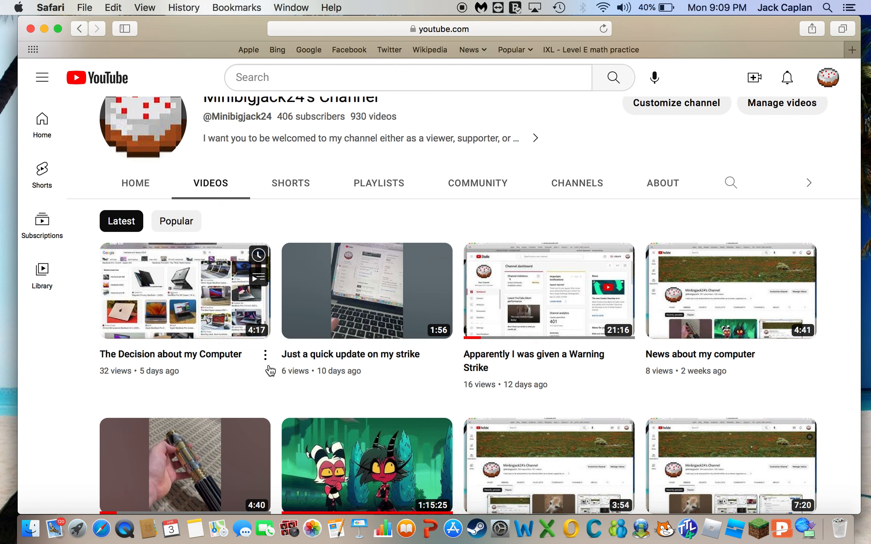
pyautogui.scroll(-3)
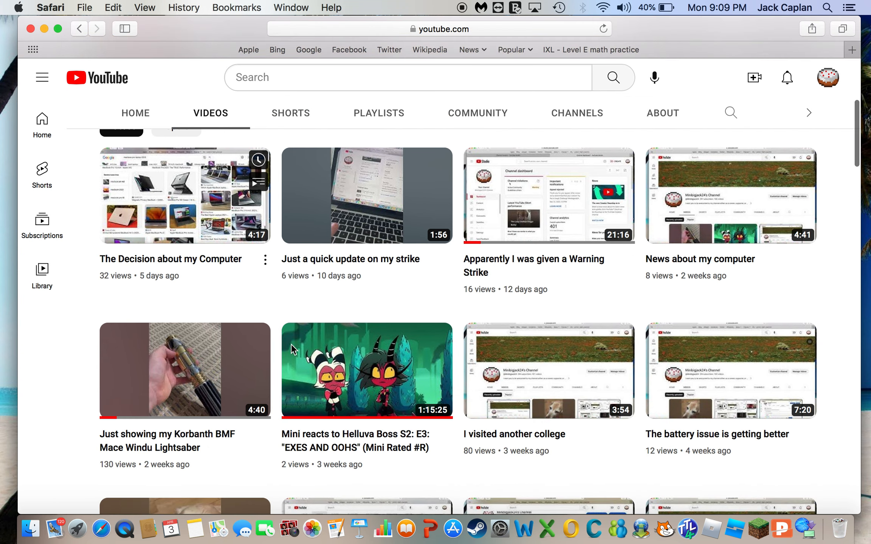
pyautogui.scroll(-3)
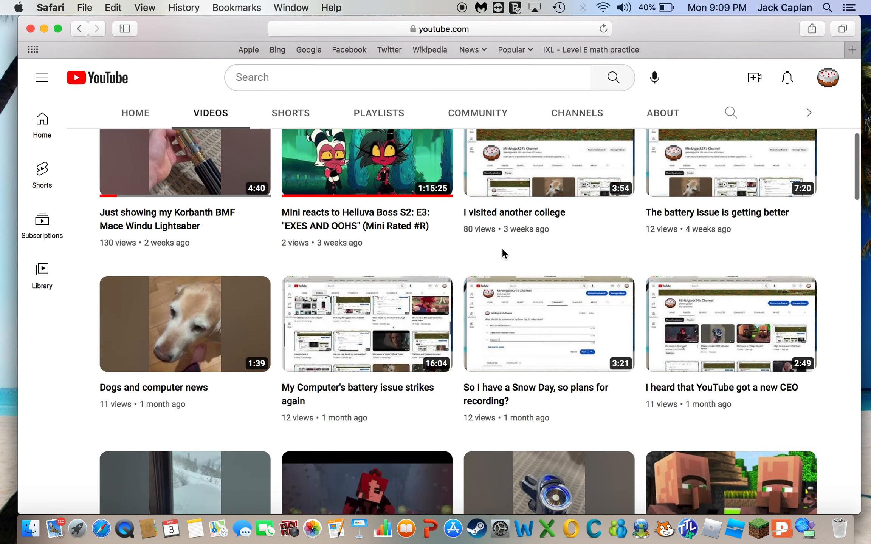
pyautogui.scroll(-3)
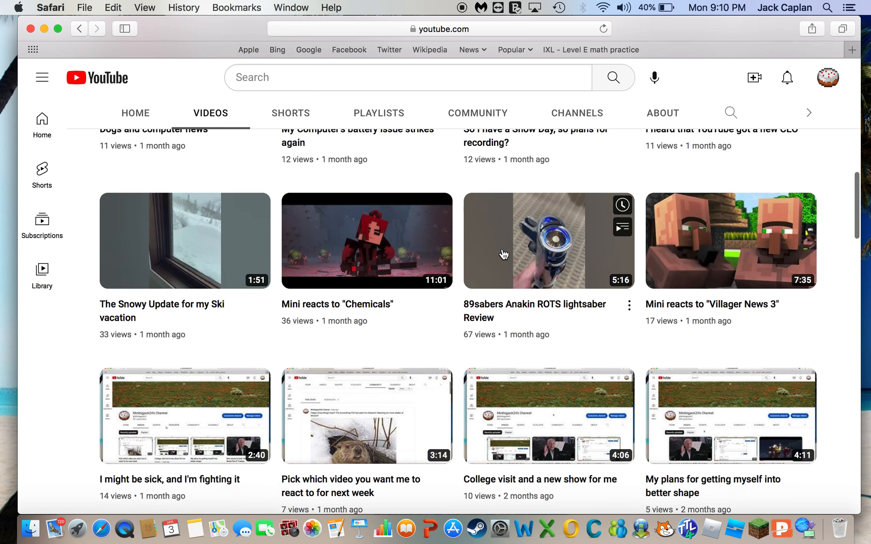
pyautogui.scroll(-3)
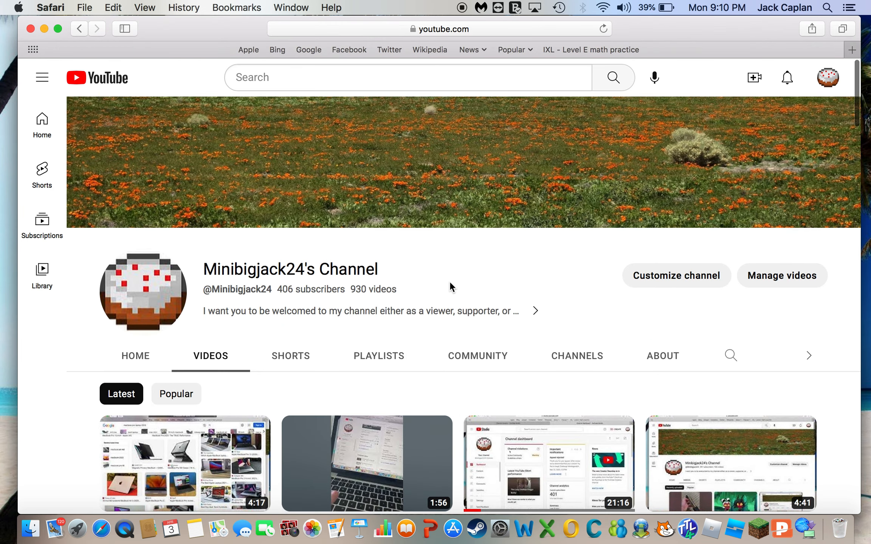
pyautogui.scroll(-3)
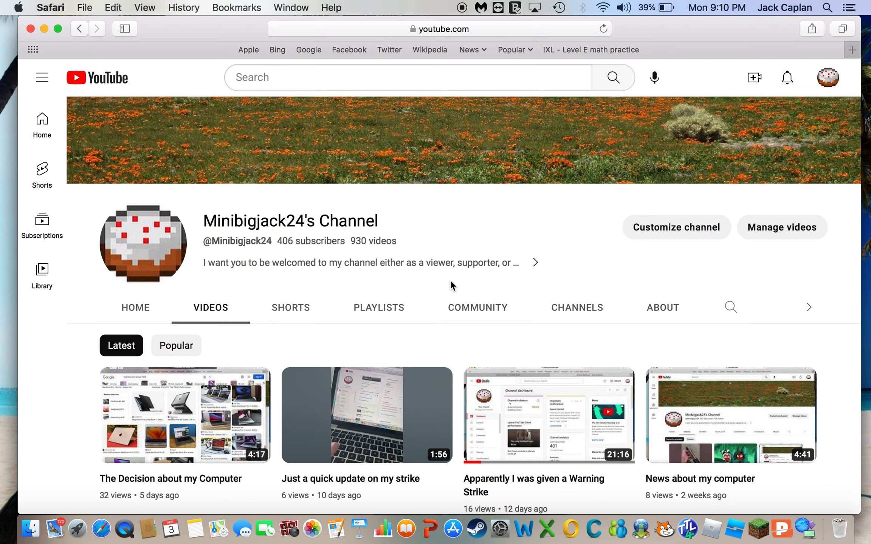
pyautogui.scroll(-3)
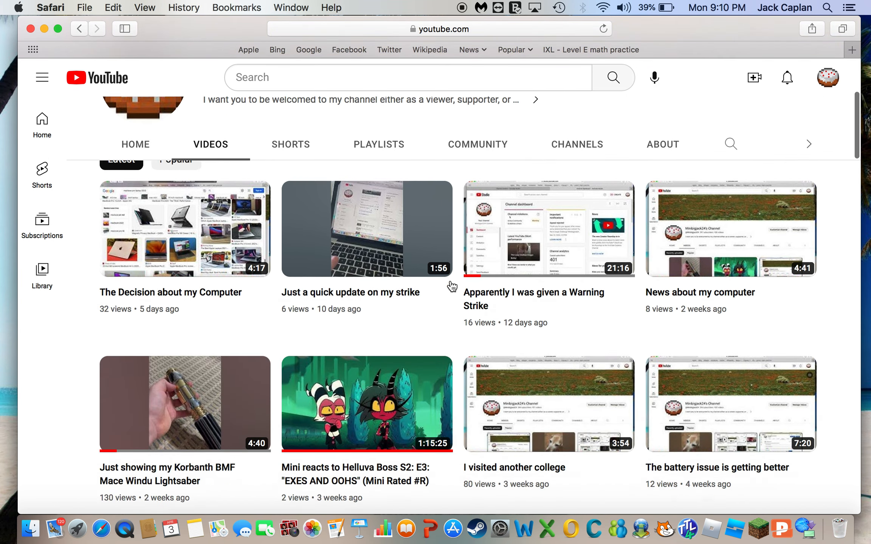
pyautogui.scroll(-3)
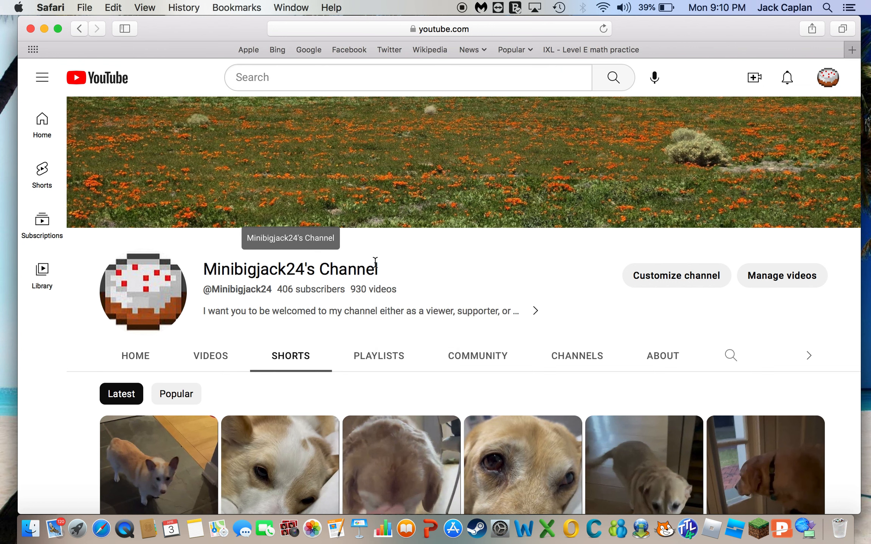
pyautogui.scroll(-3)
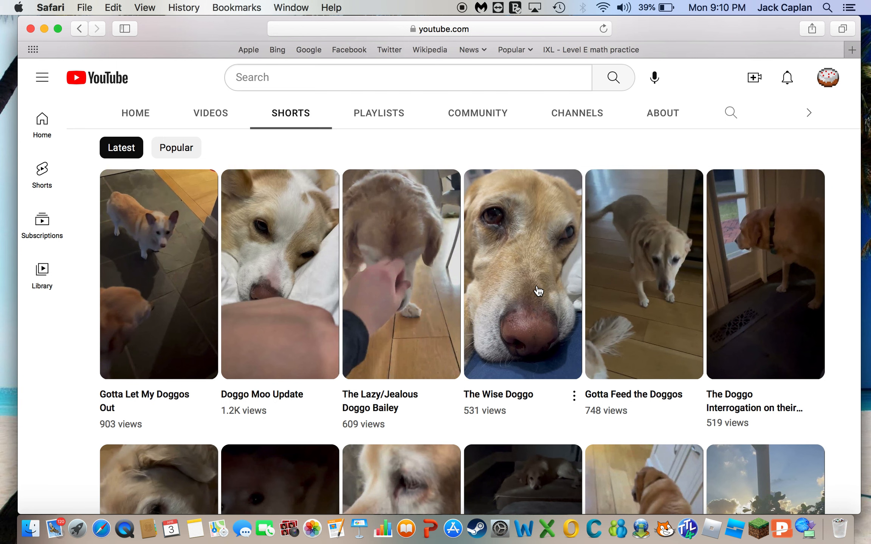
pyautogui.scroll(-3)
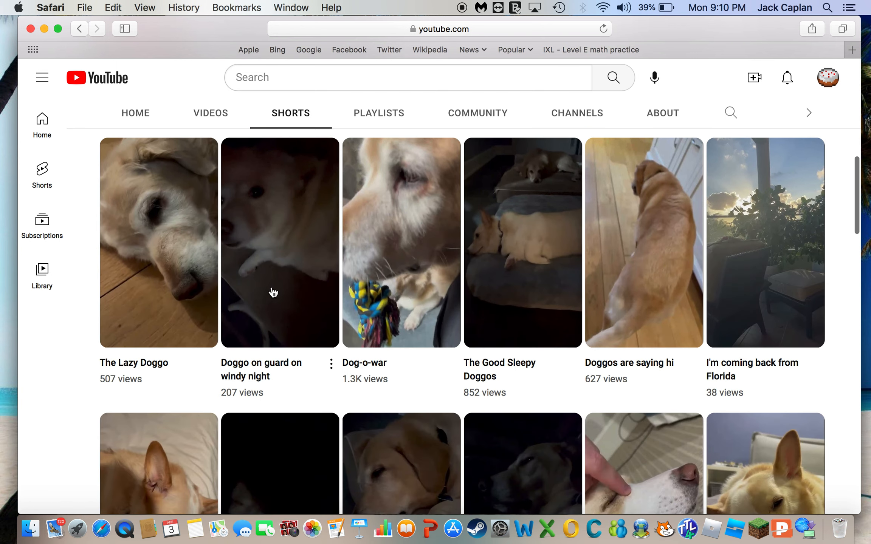
pyautogui.moveTo(326, 305)
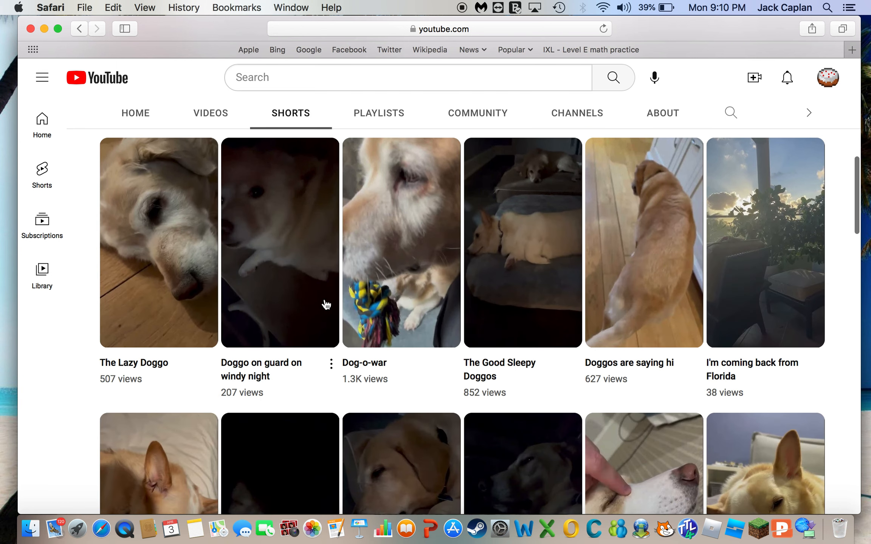
pyautogui.moveTo(367, 260)
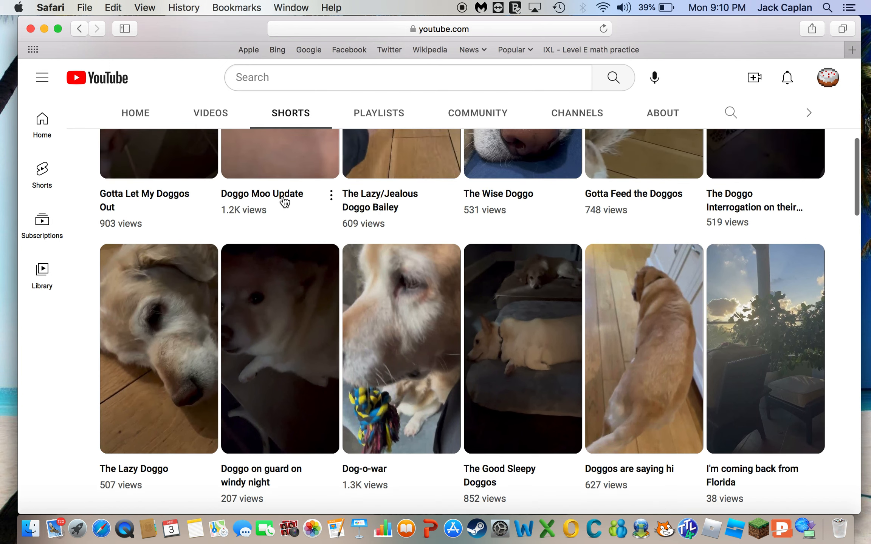
pyautogui.scroll(-3)
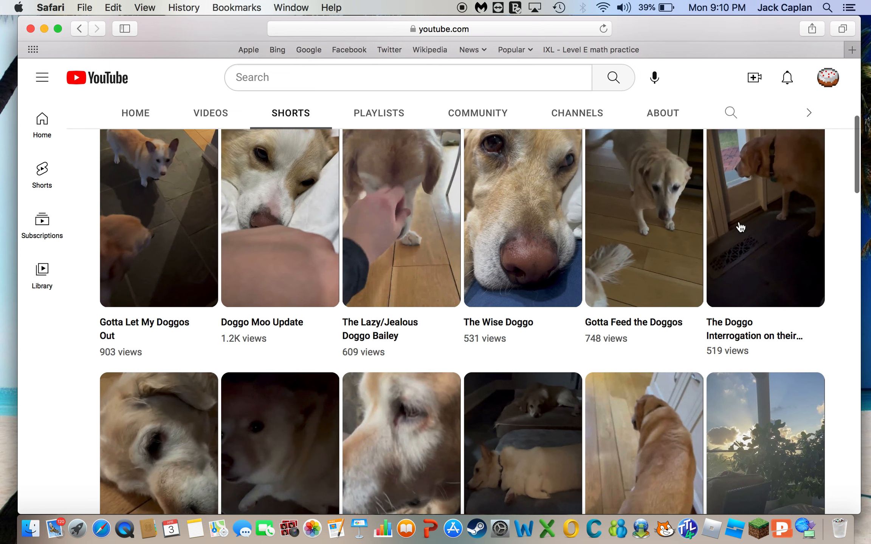
pyautogui.scroll(-3)
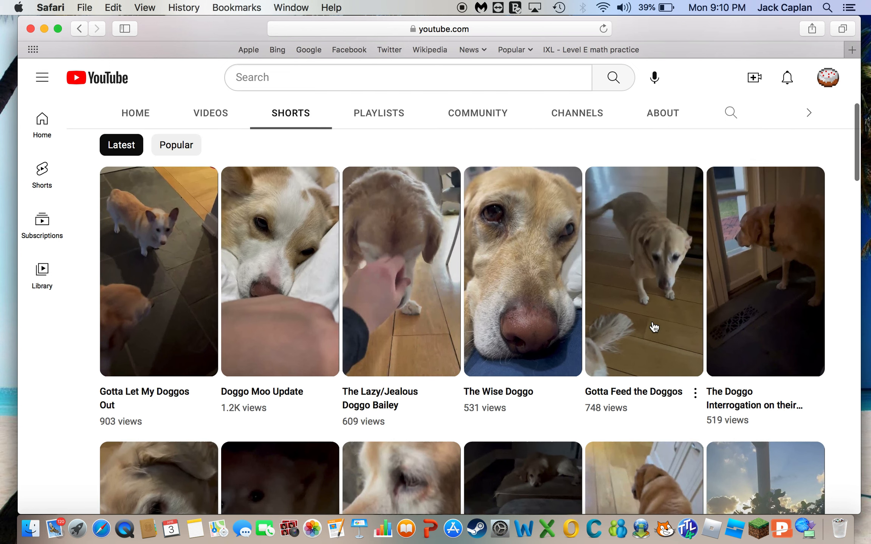
pyautogui.scroll(-3)
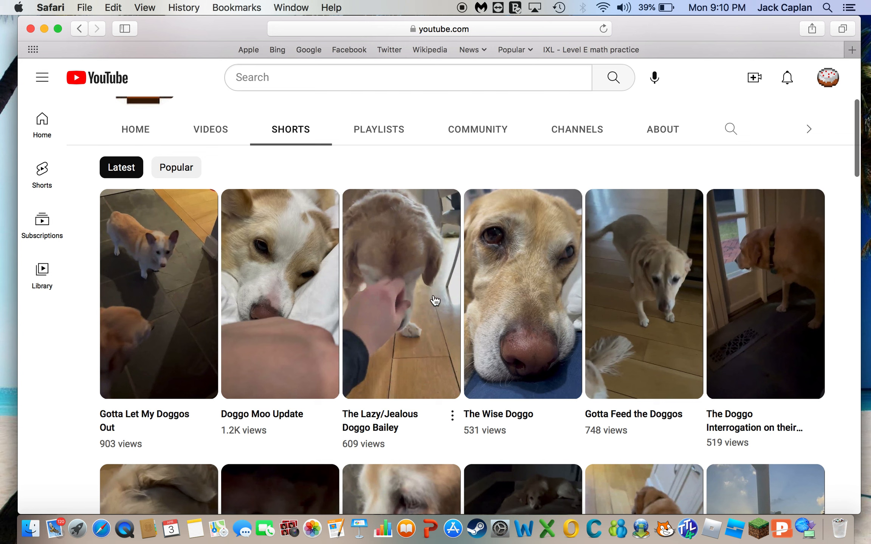
pyautogui.moveTo(506, 326)
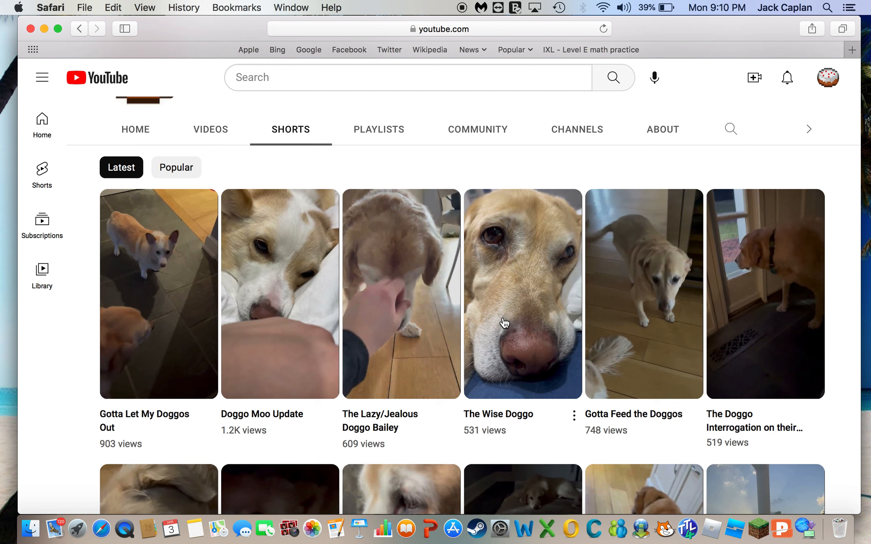
pyautogui.moveTo(194, 288)
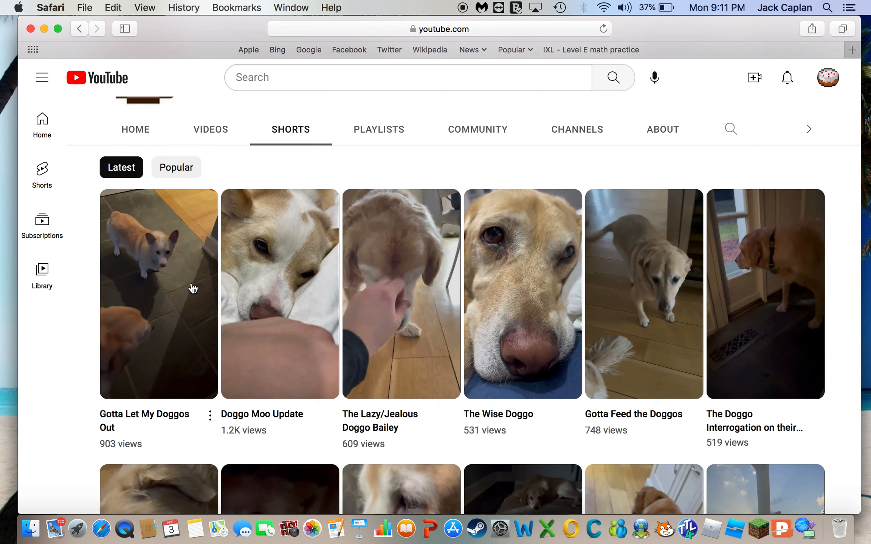
pyautogui.moveTo(525, 306)
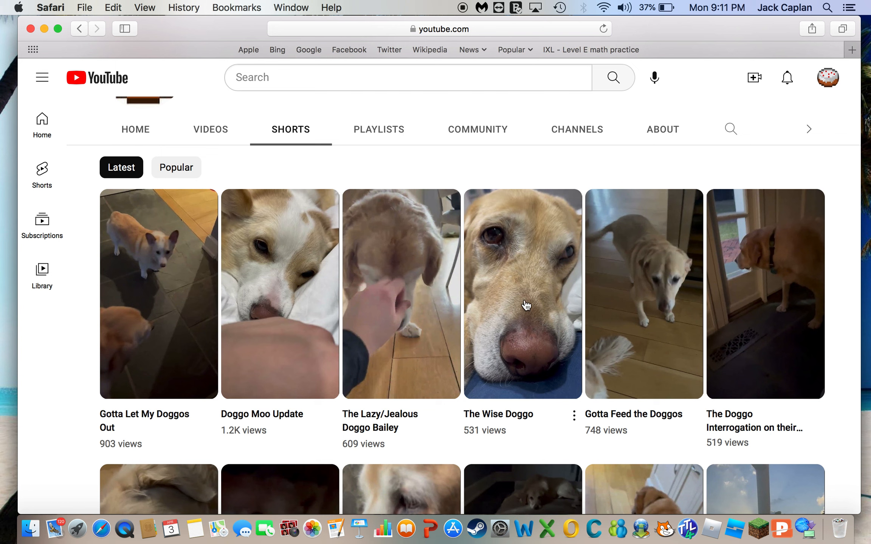
pyautogui.moveTo(419, 248)
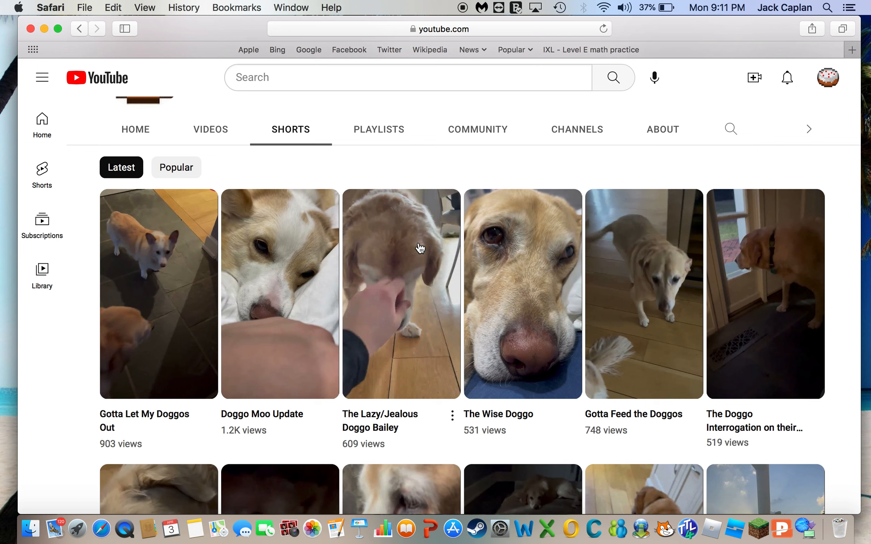
pyautogui.moveTo(199, 245)
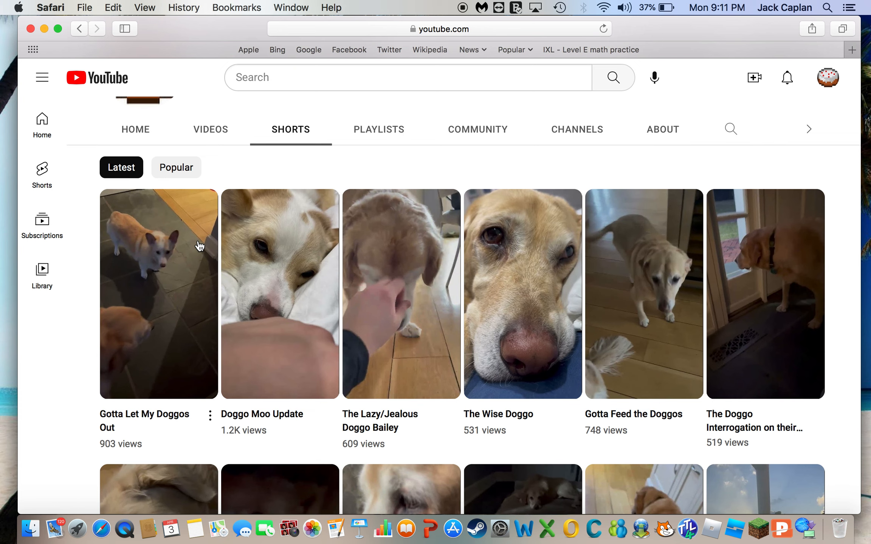
pyautogui.moveTo(517, 314)
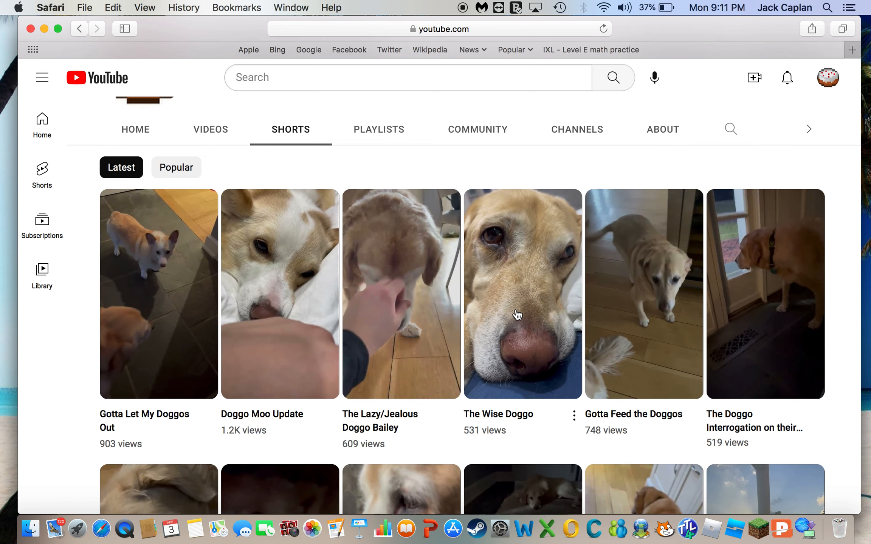
# Step: Scroll the Shorts list down to the oldest clips and partway back up
pyautogui.scroll(-3)
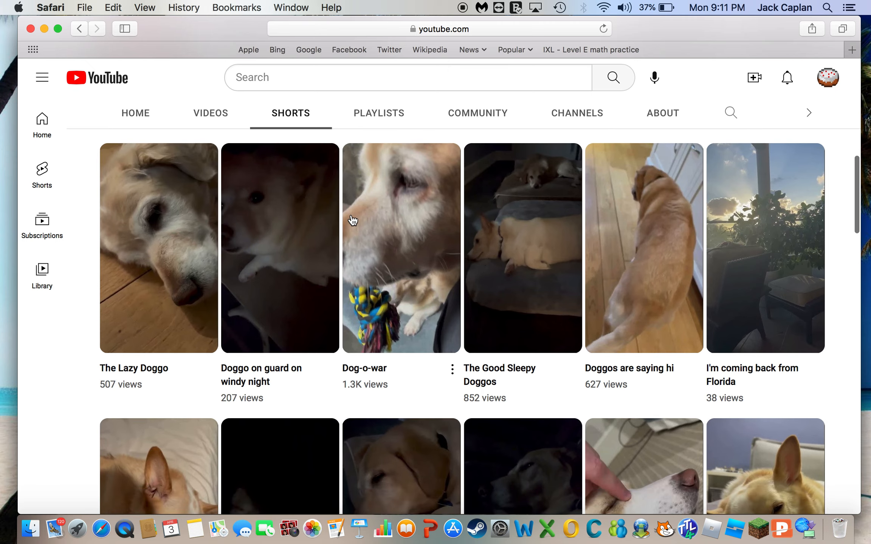
pyautogui.scroll(-3)
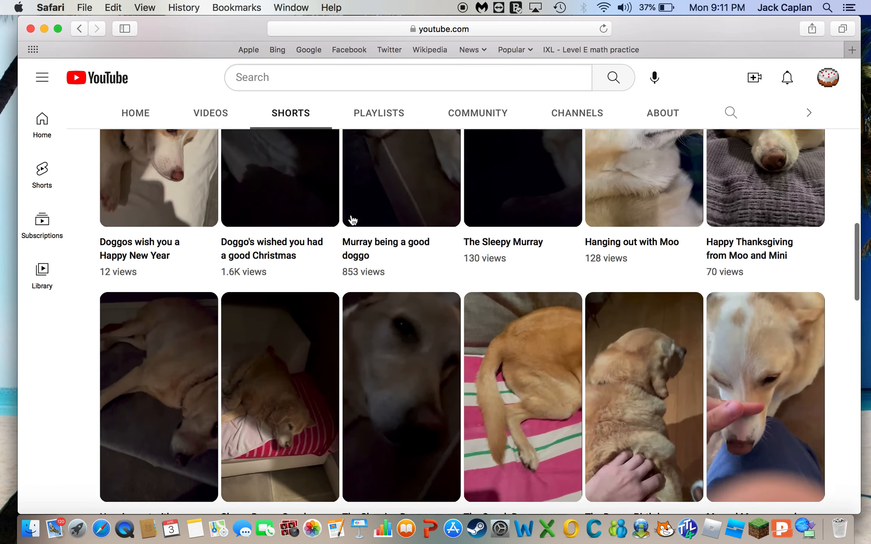
pyautogui.scroll(-3)
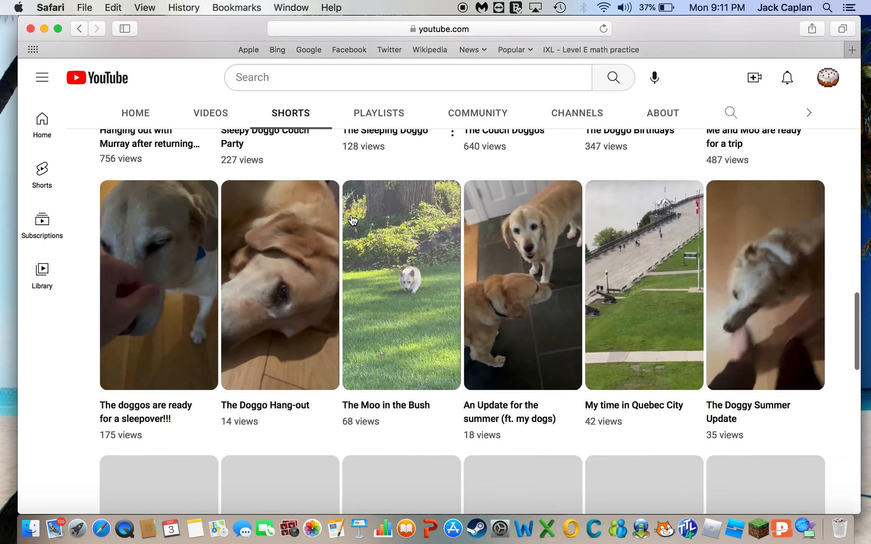
pyautogui.scroll(-3)
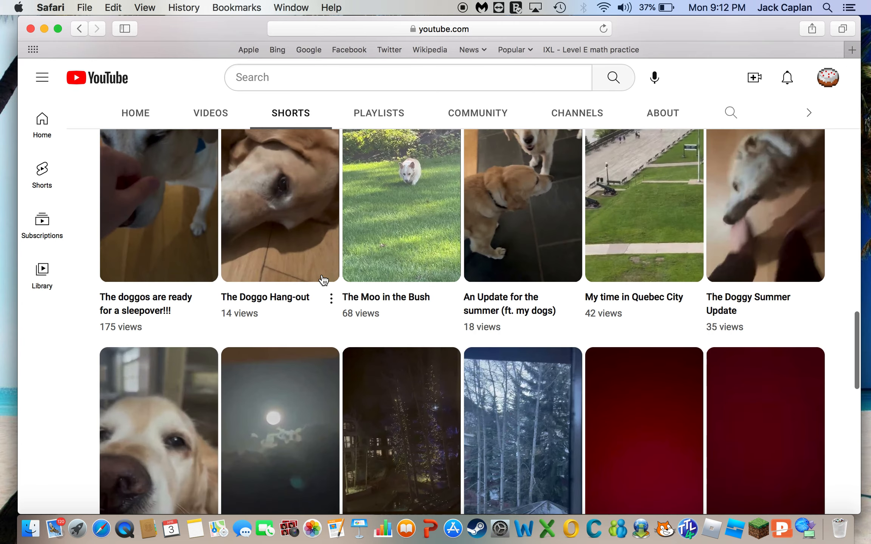
pyautogui.scroll(-3)
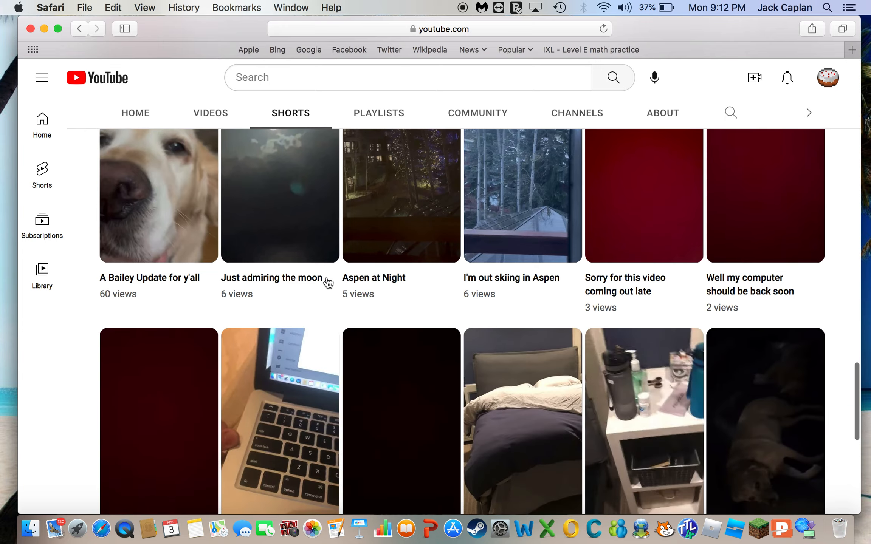
pyautogui.scroll(-3)
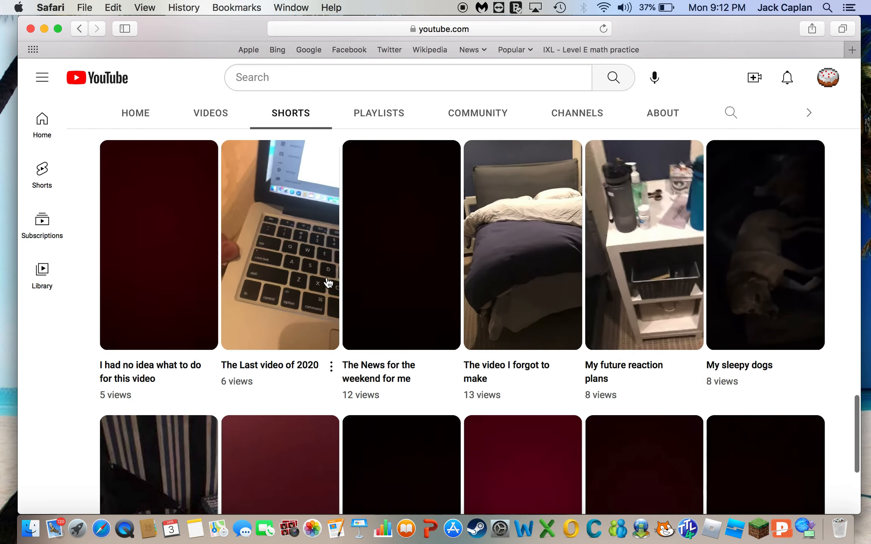
pyautogui.scroll(-3)
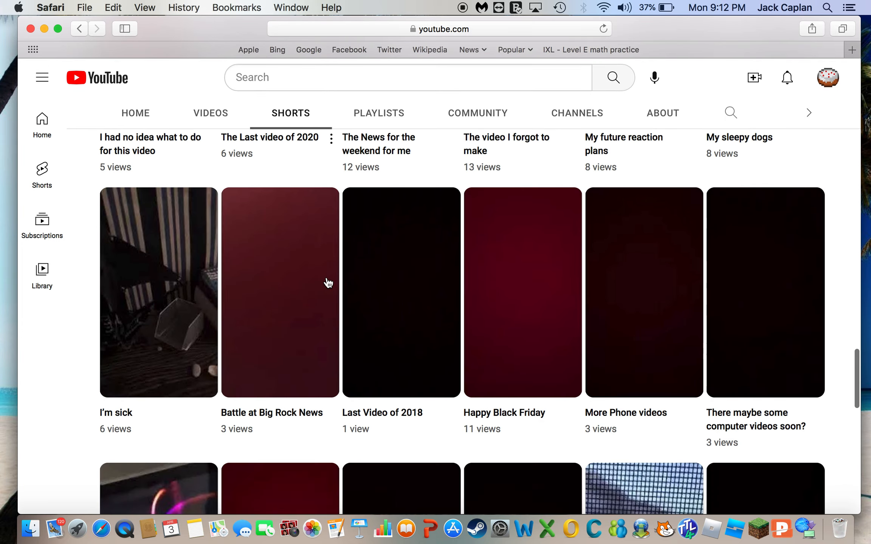
pyautogui.scroll(-3)
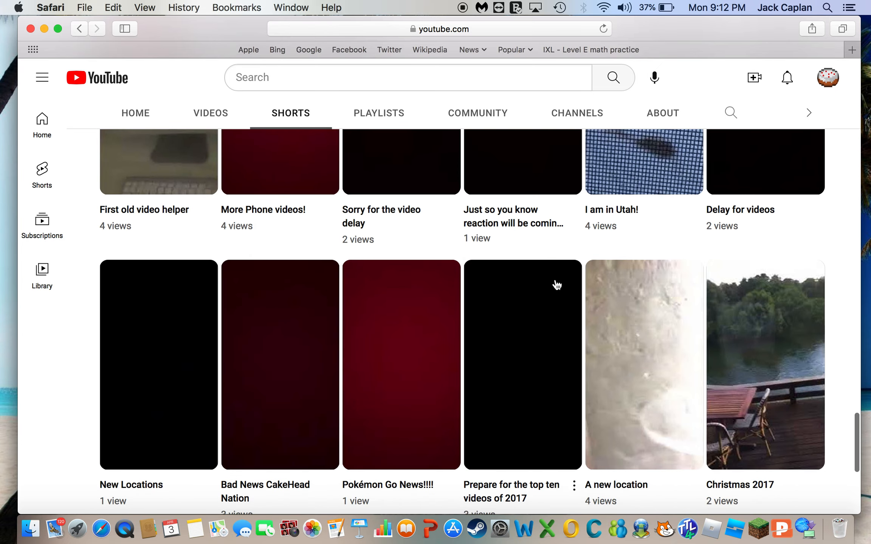
pyautogui.scroll(-3)
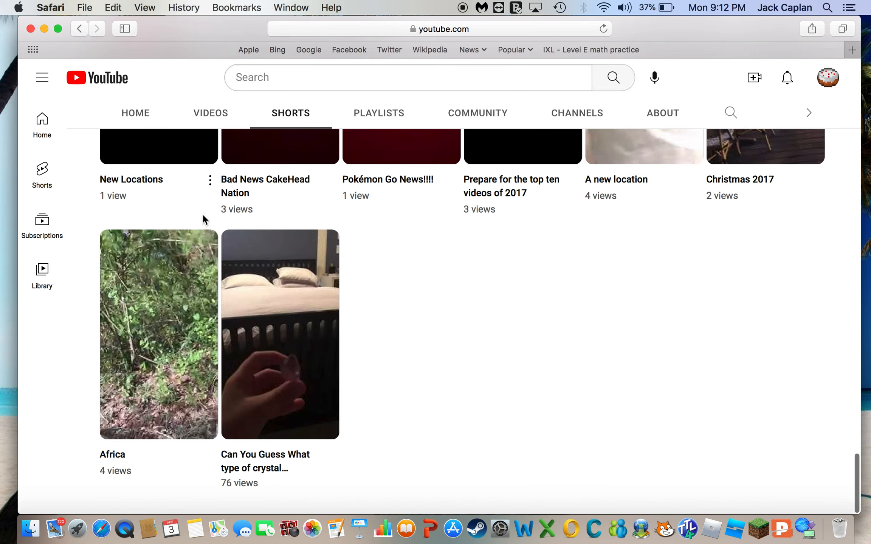
pyautogui.scroll(3)
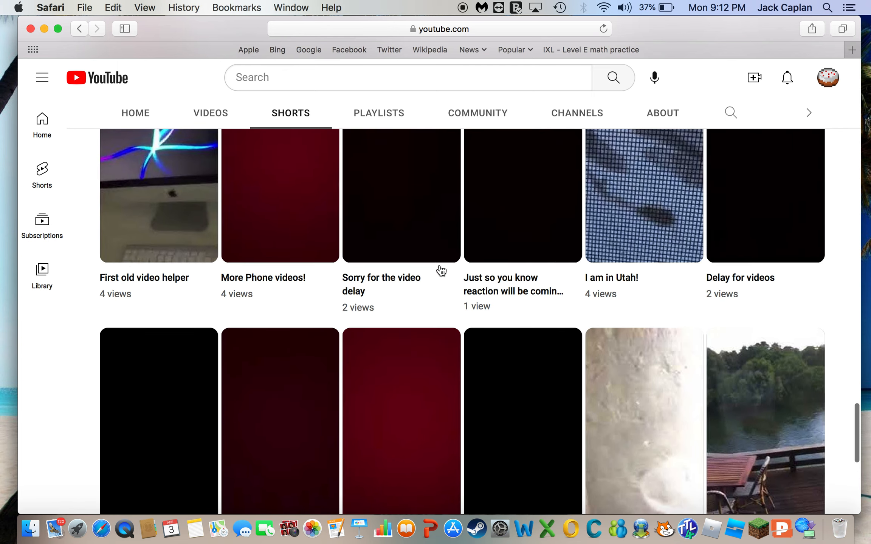
pyautogui.scroll(-3)
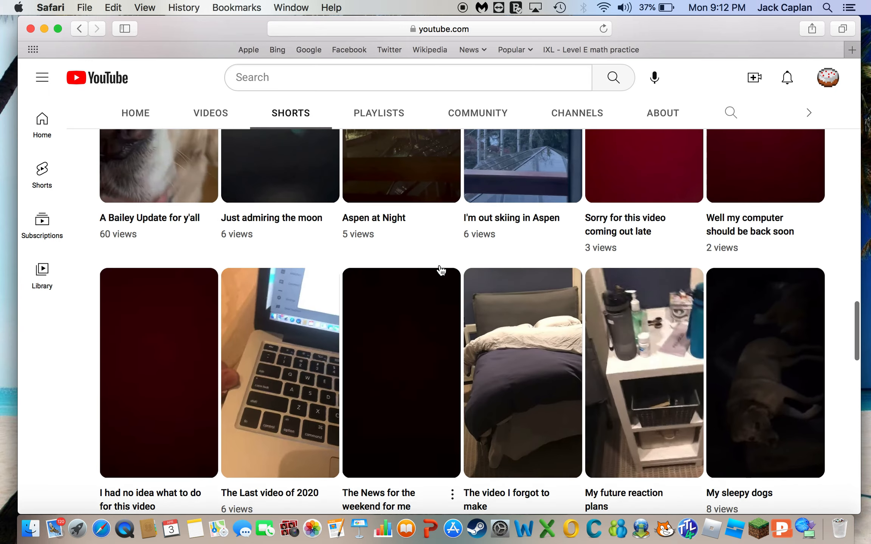
pyautogui.scroll(-3)
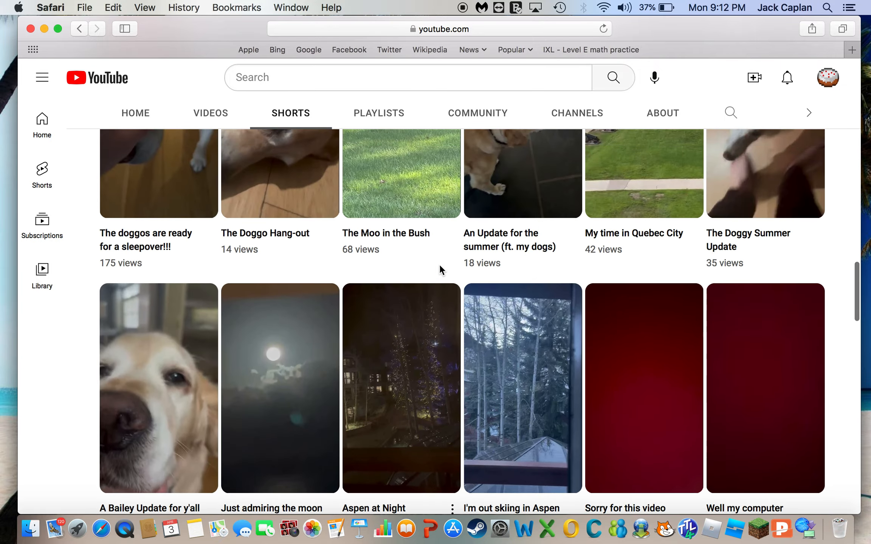
pyautogui.scroll(-3)
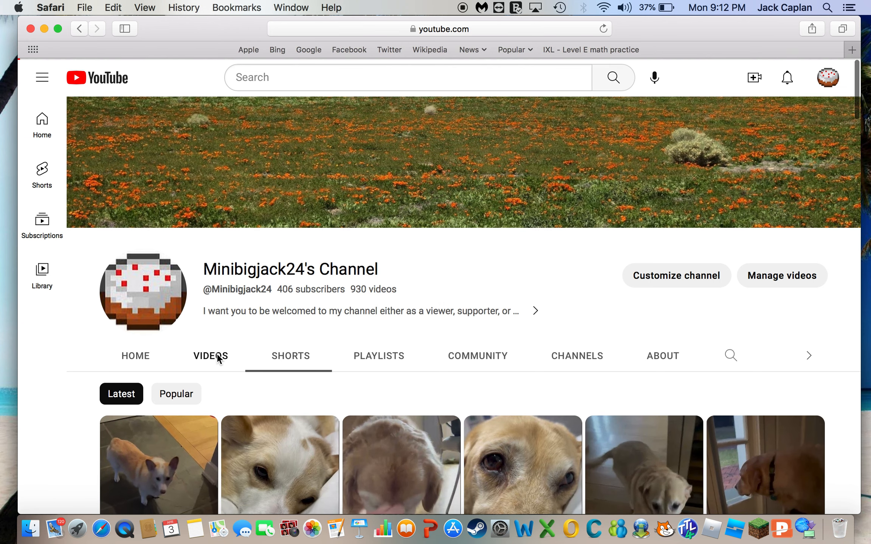
# Step: Leave the Shorts listing for the channel's regular videos and scroll down
pyautogui.click(210, 355)
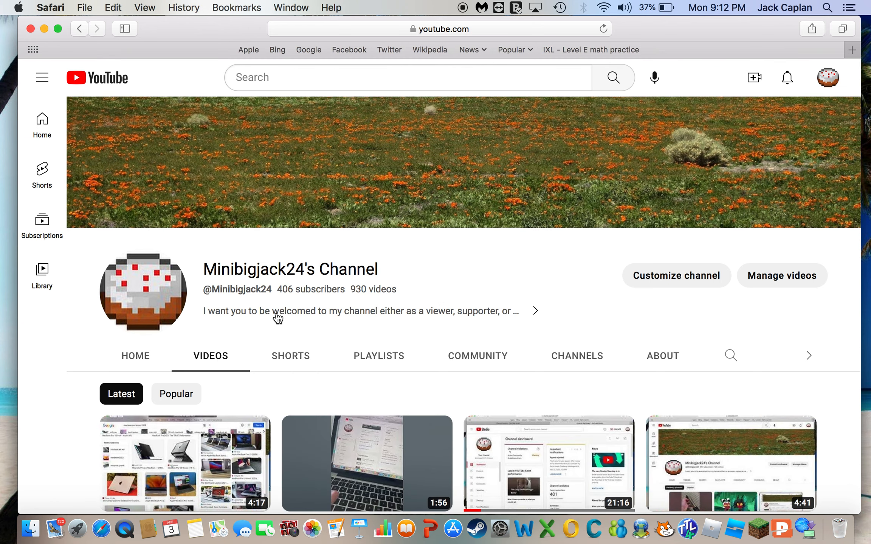
pyautogui.moveTo(297, 300)
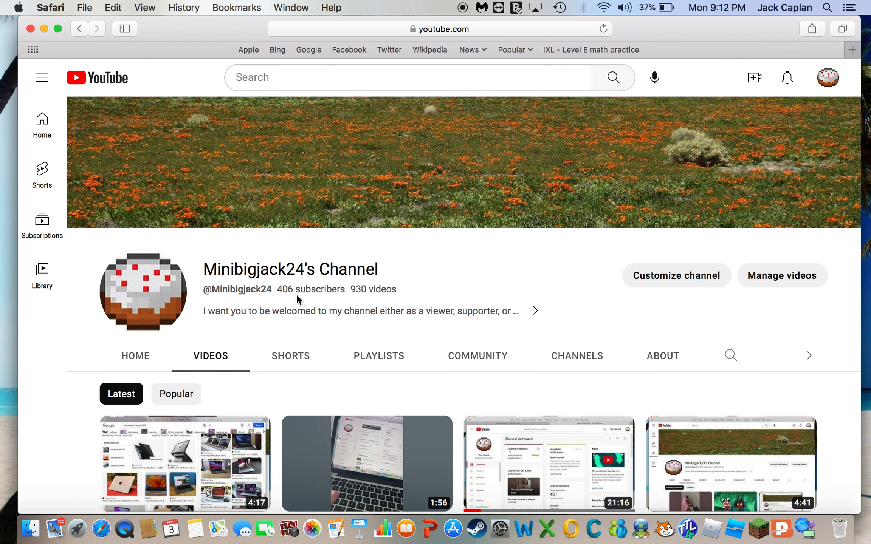
pyautogui.moveTo(326, 300)
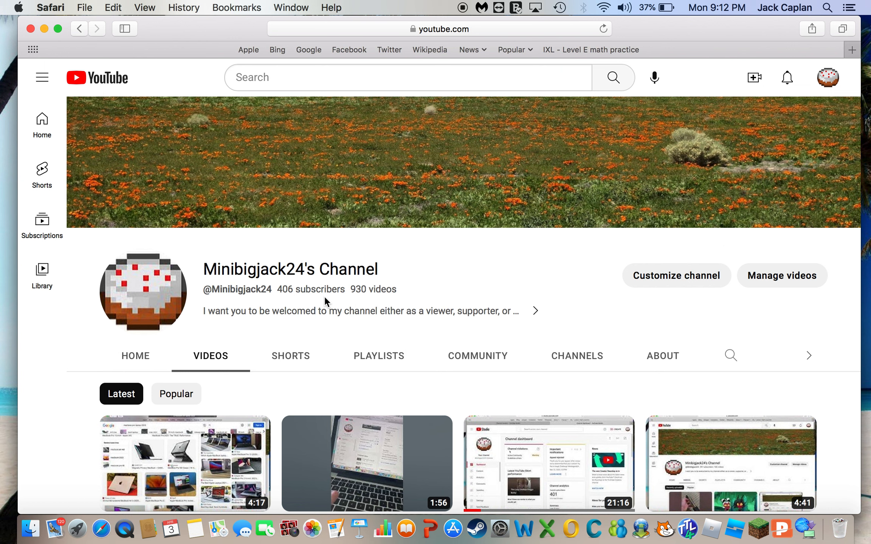
pyautogui.moveTo(278, 294)
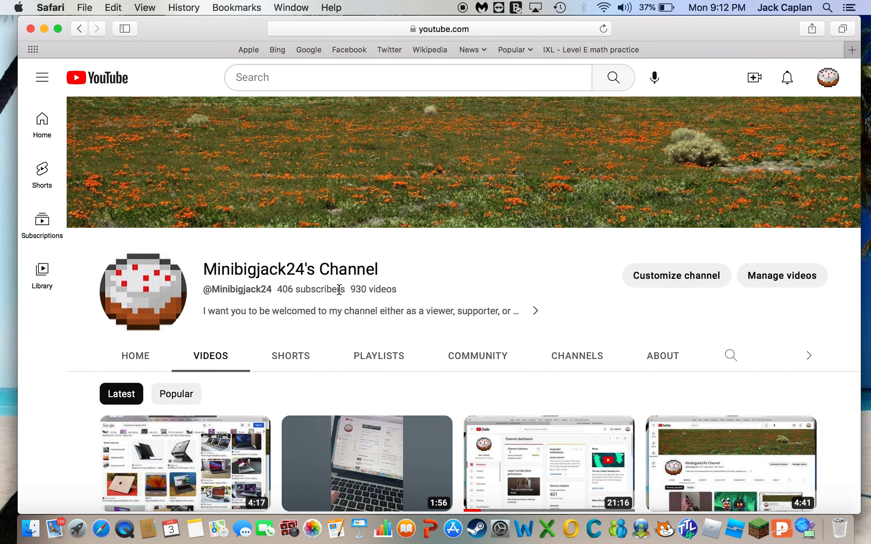
pyautogui.scroll(-3)
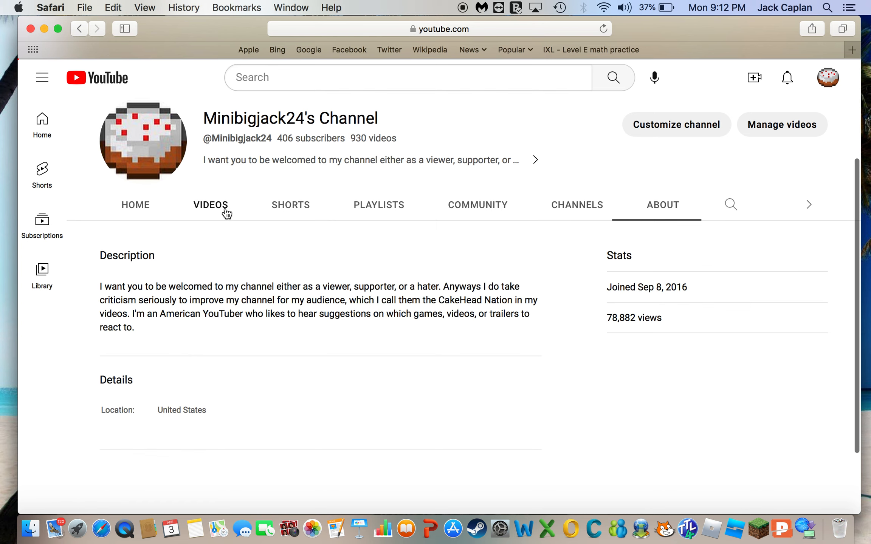
# Step: Return from the About section to the Videos listing of latest uploads
pyautogui.click(210, 204)
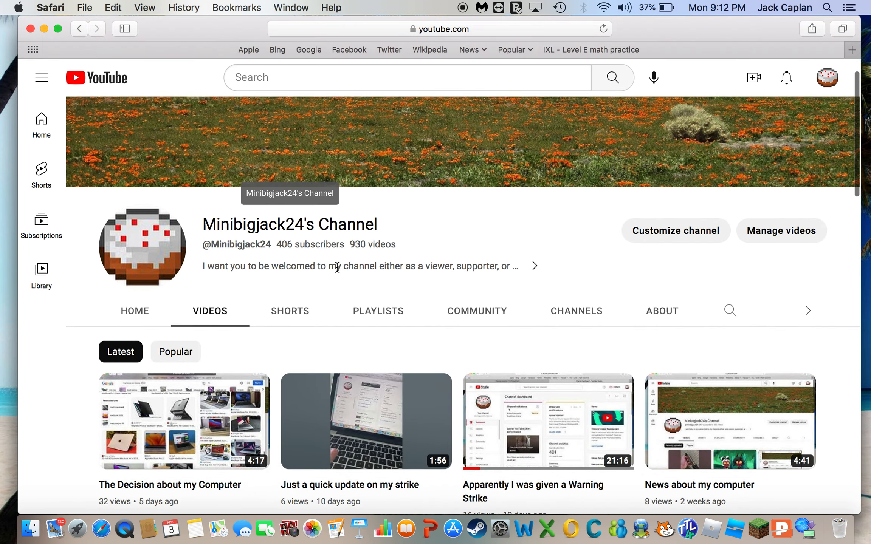
pyautogui.scroll(-3)
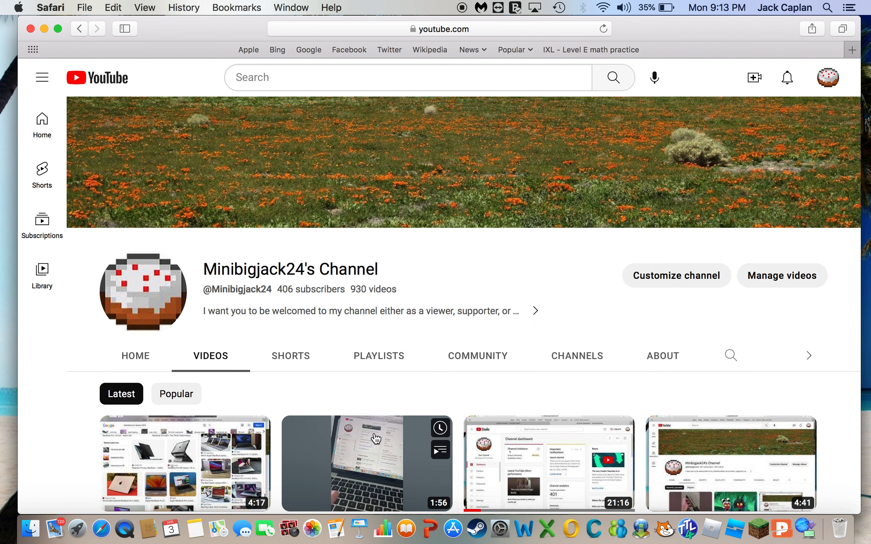
pyautogui.moveTo(380, 444)
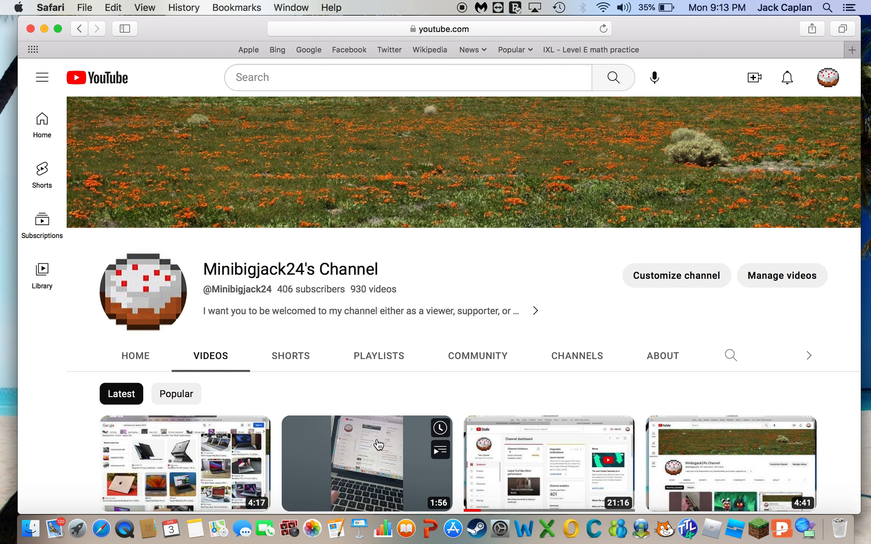